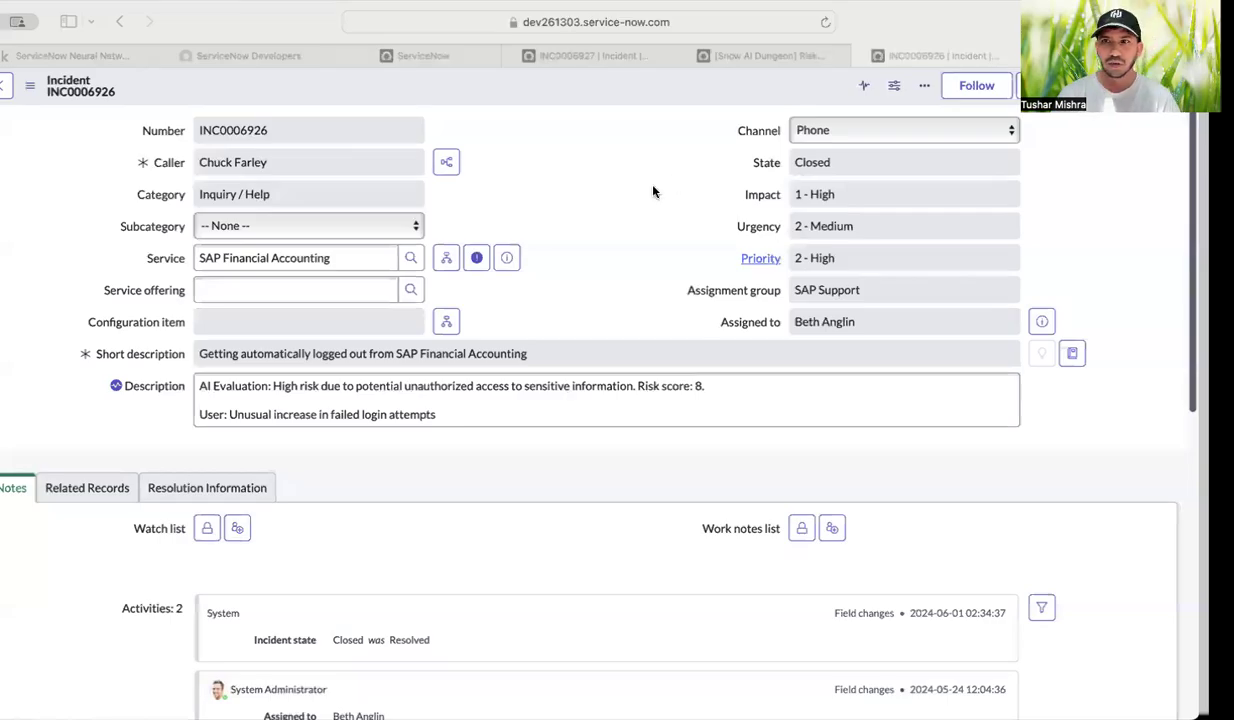
Scroll through Hugging Face's trending models list.
click(308, 194)
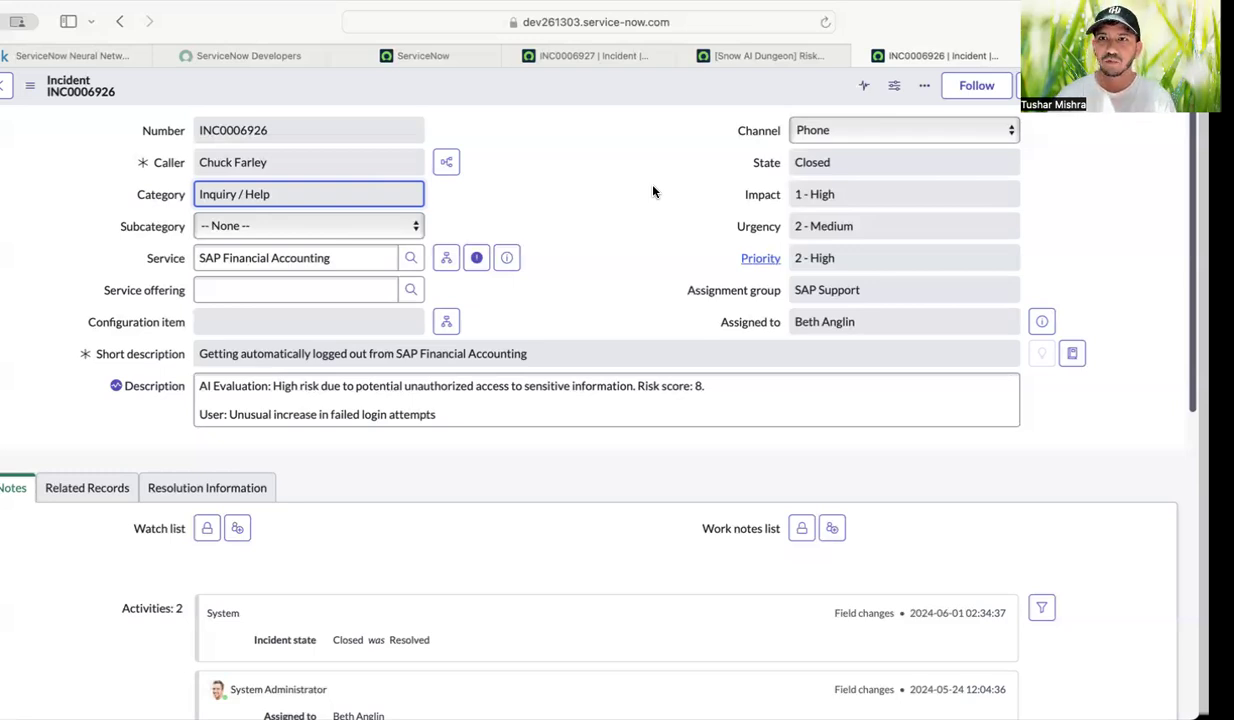
mouse_move(1148, 225)
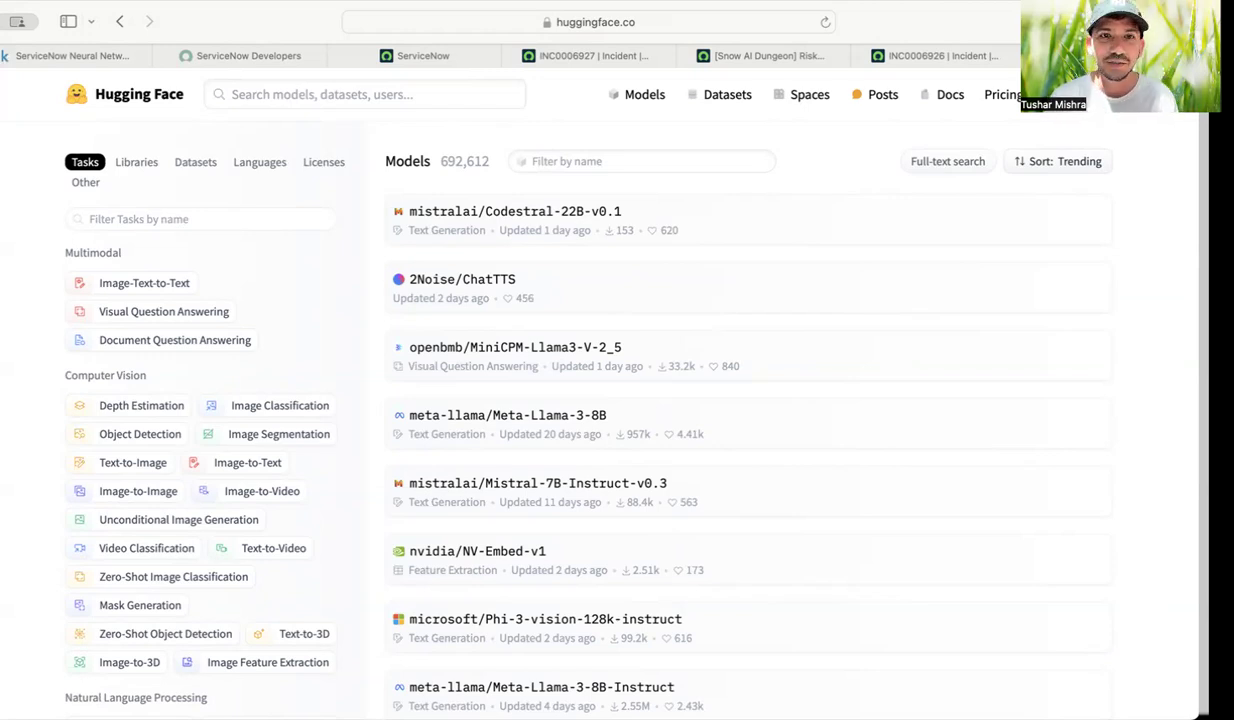
mouse_move(327, 281)
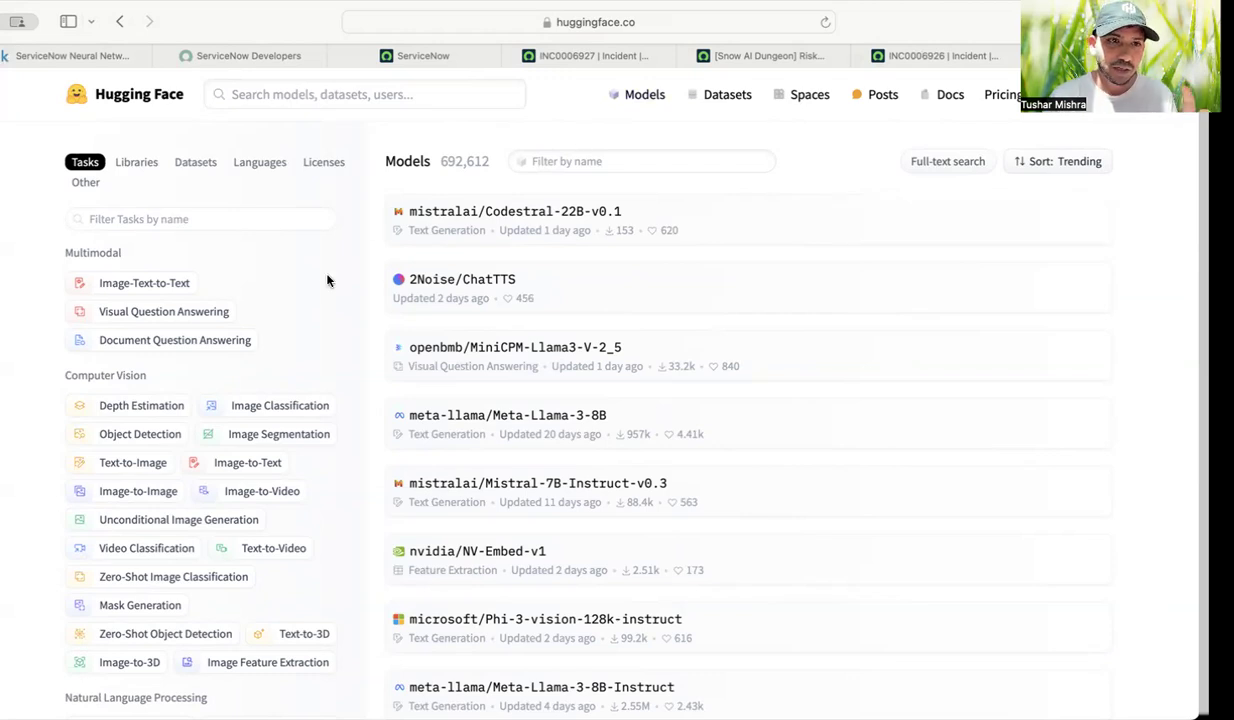
scroll(down, 3)
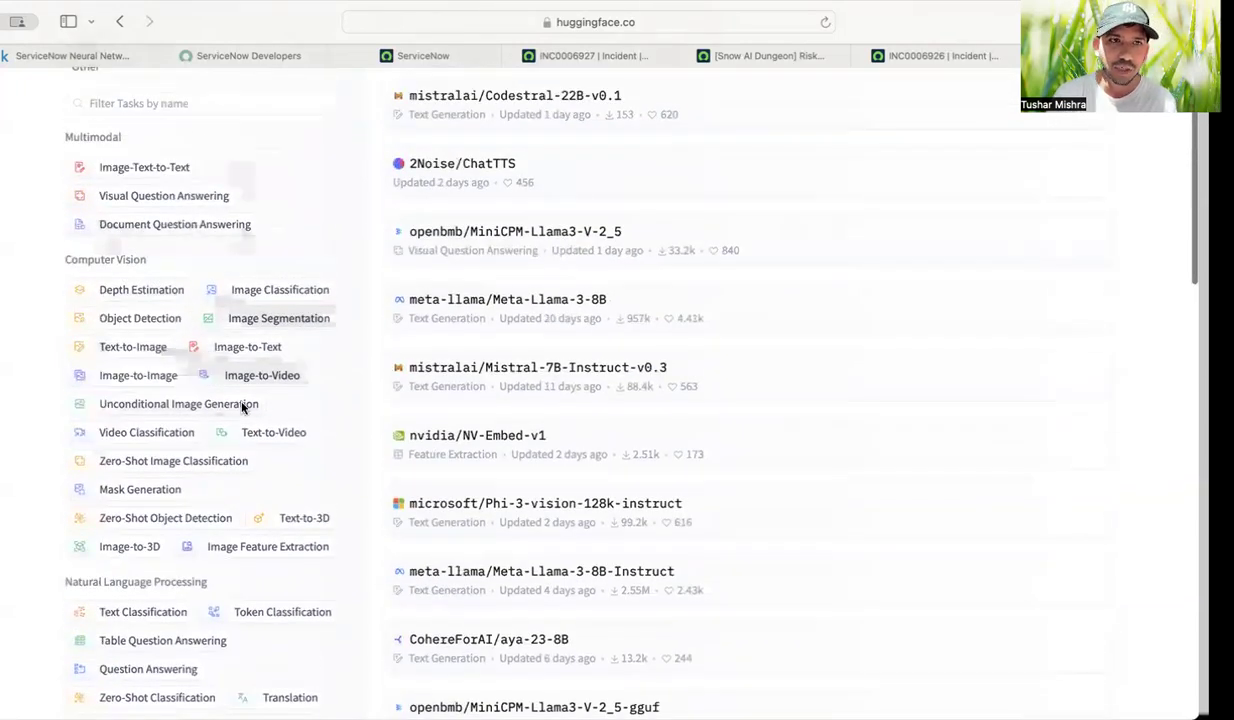
scroll(down, 3)
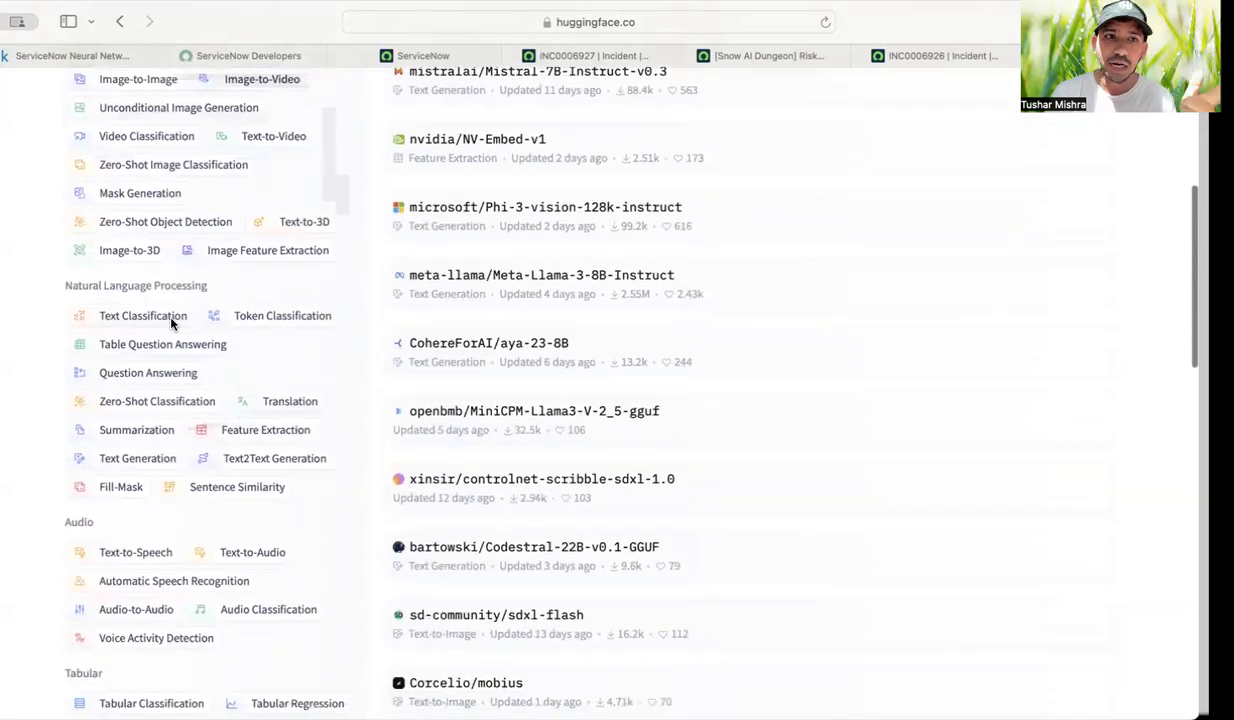
mouse_move(267, 383)
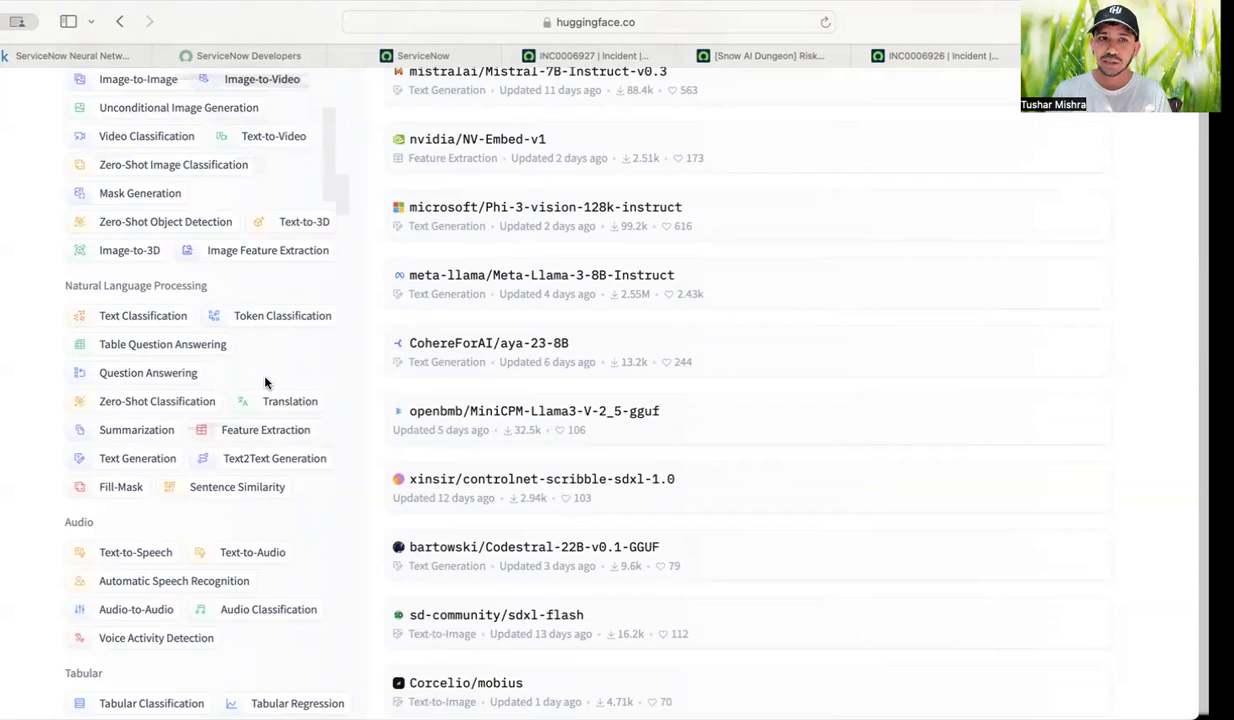
scroll(down, 3)
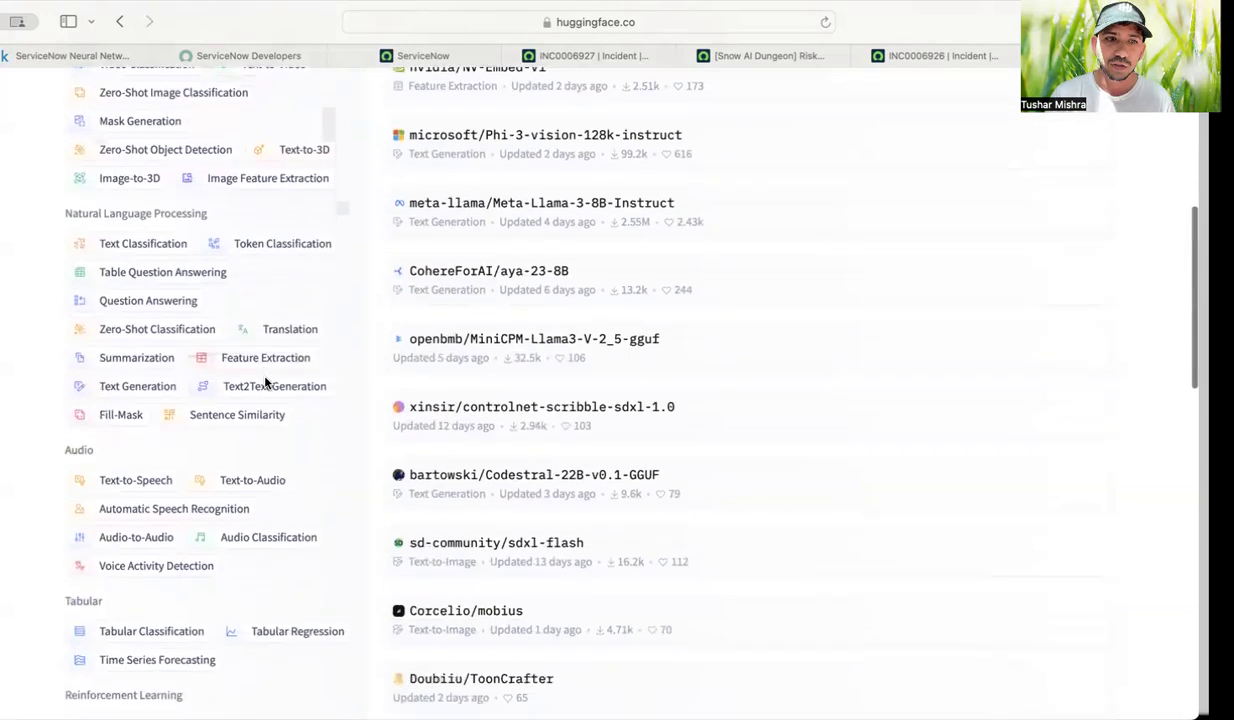
scroll(down, 3)
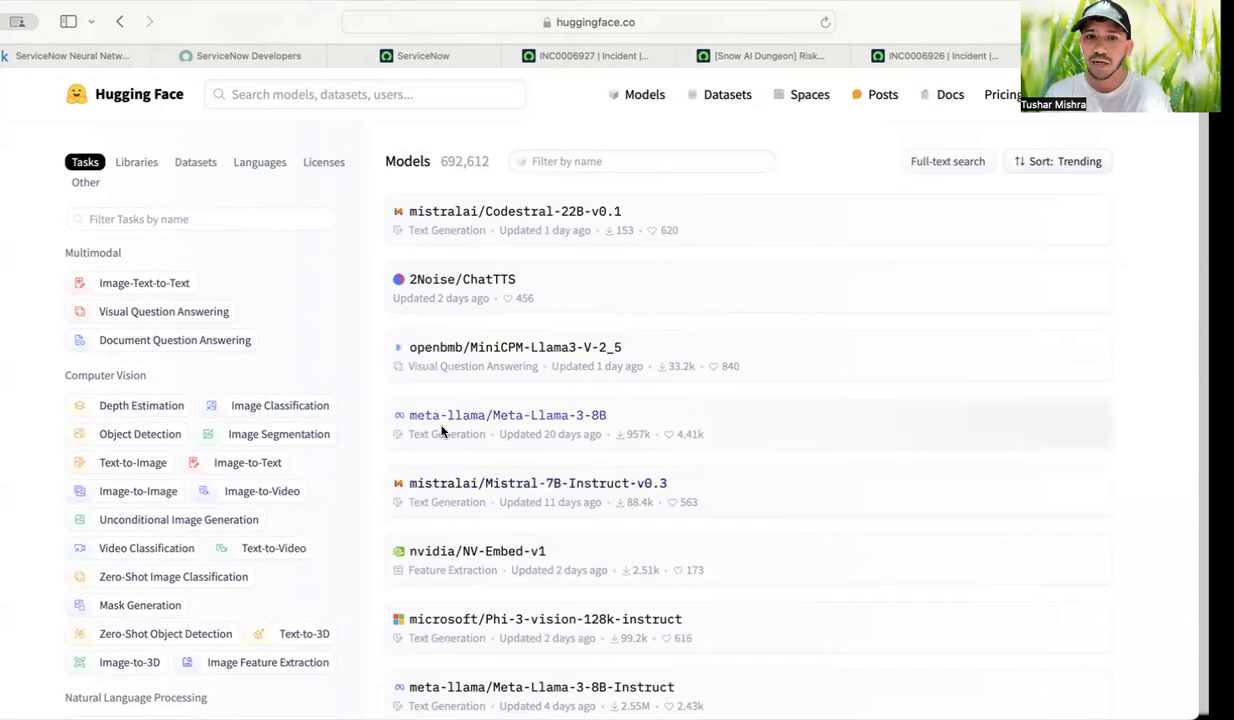
mouse_move(515, 447)
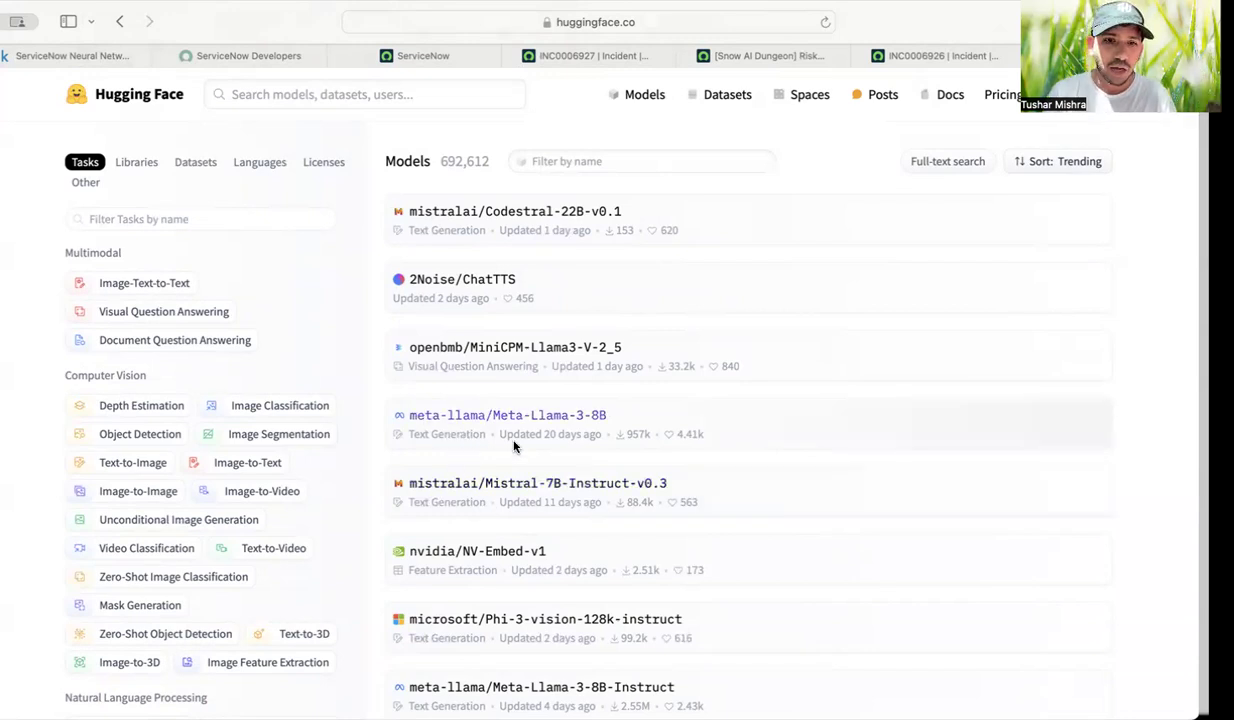
scroll(down, 3)
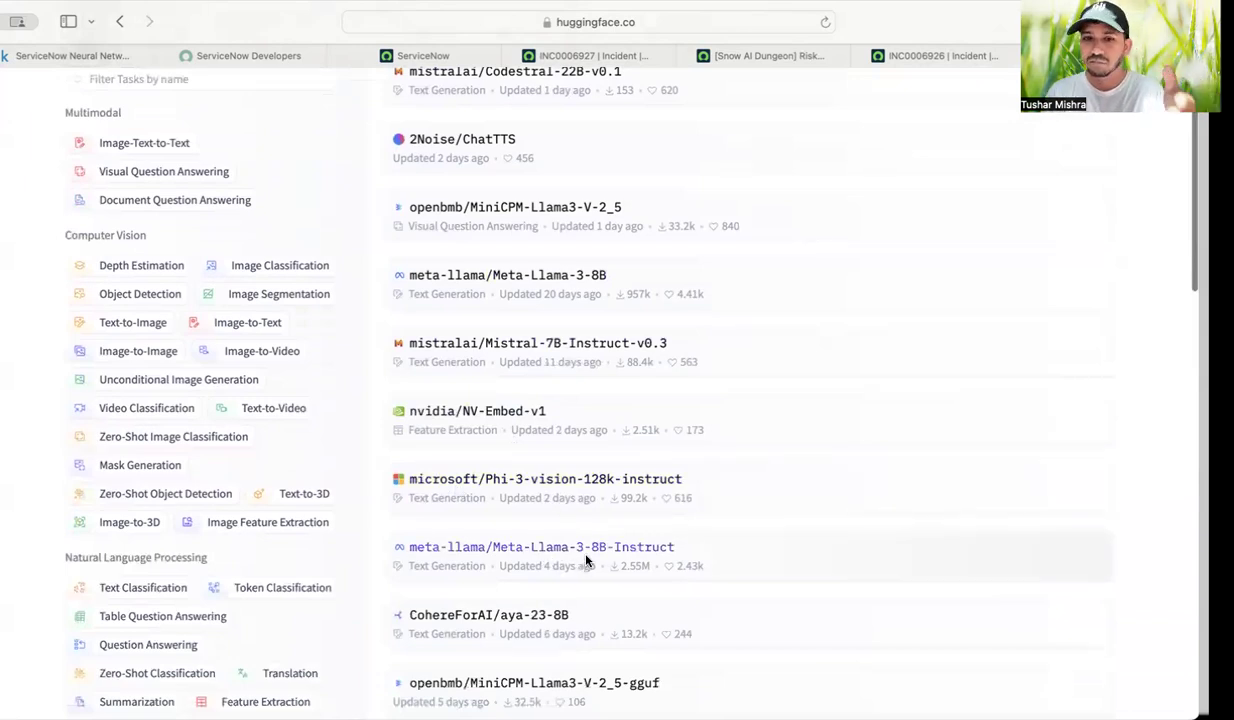
mouse_move(541, 547)
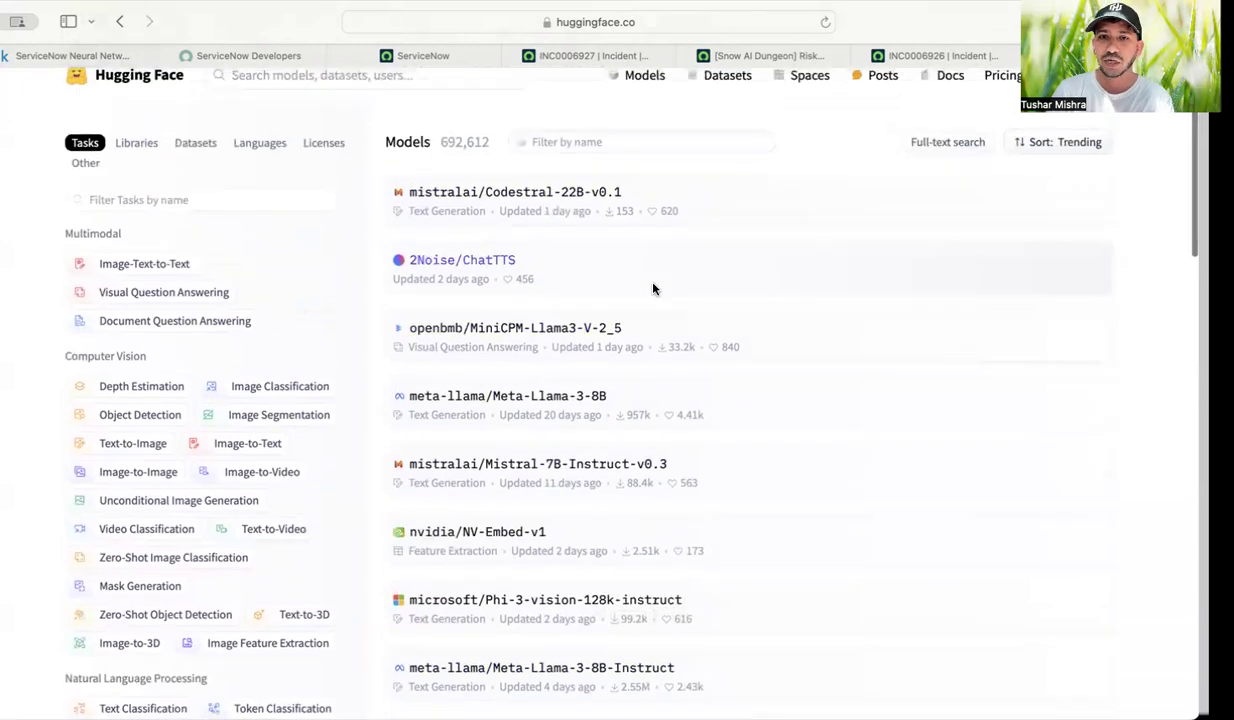
scroll(down, 3)
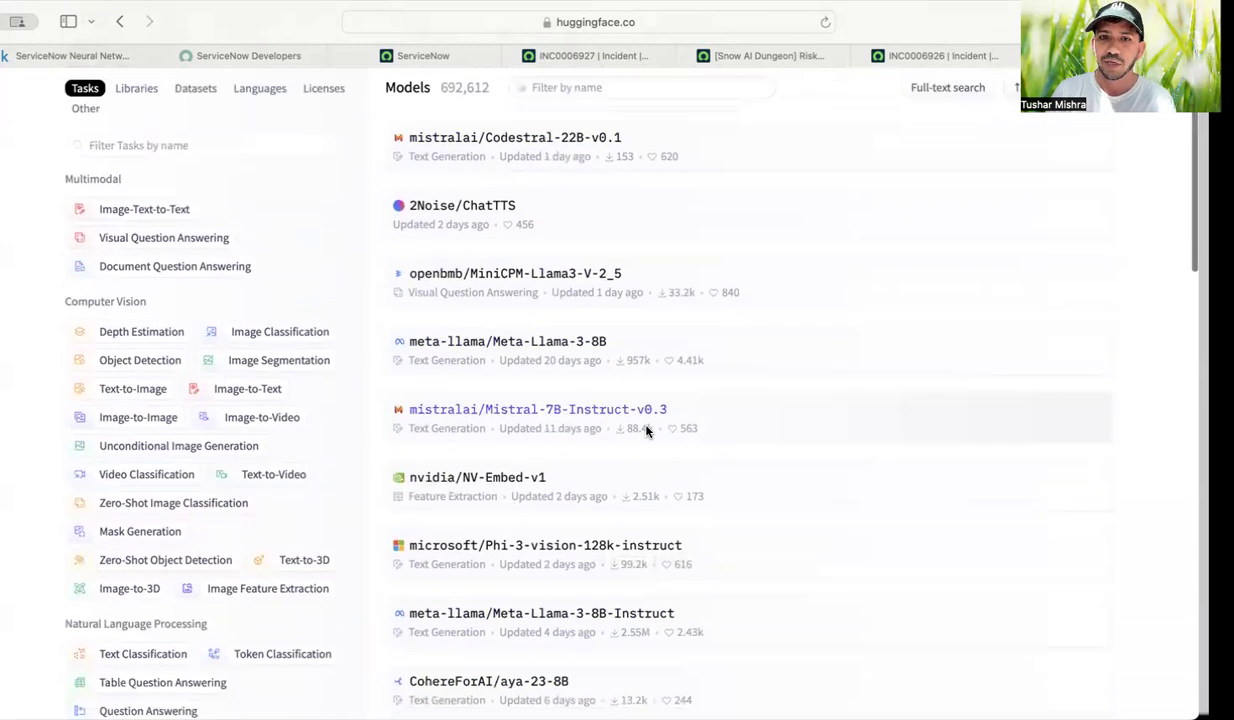
mouse_move(715, 361)
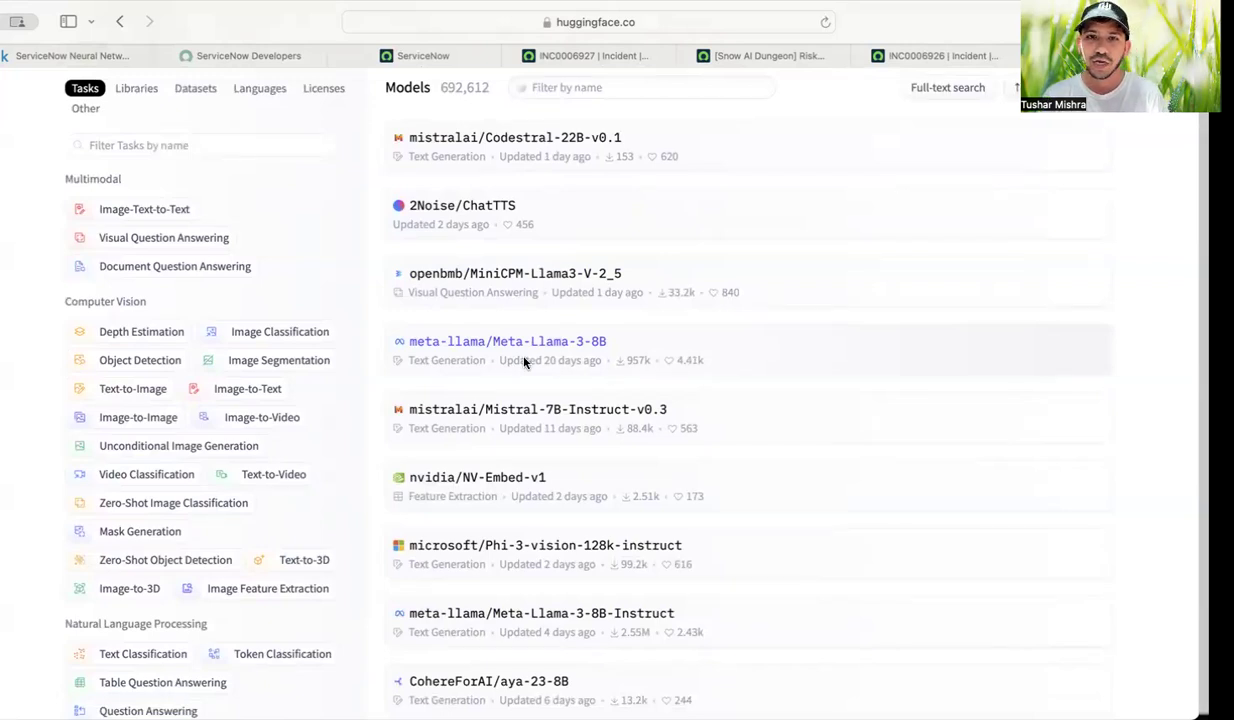
mouse_move(590, 350)
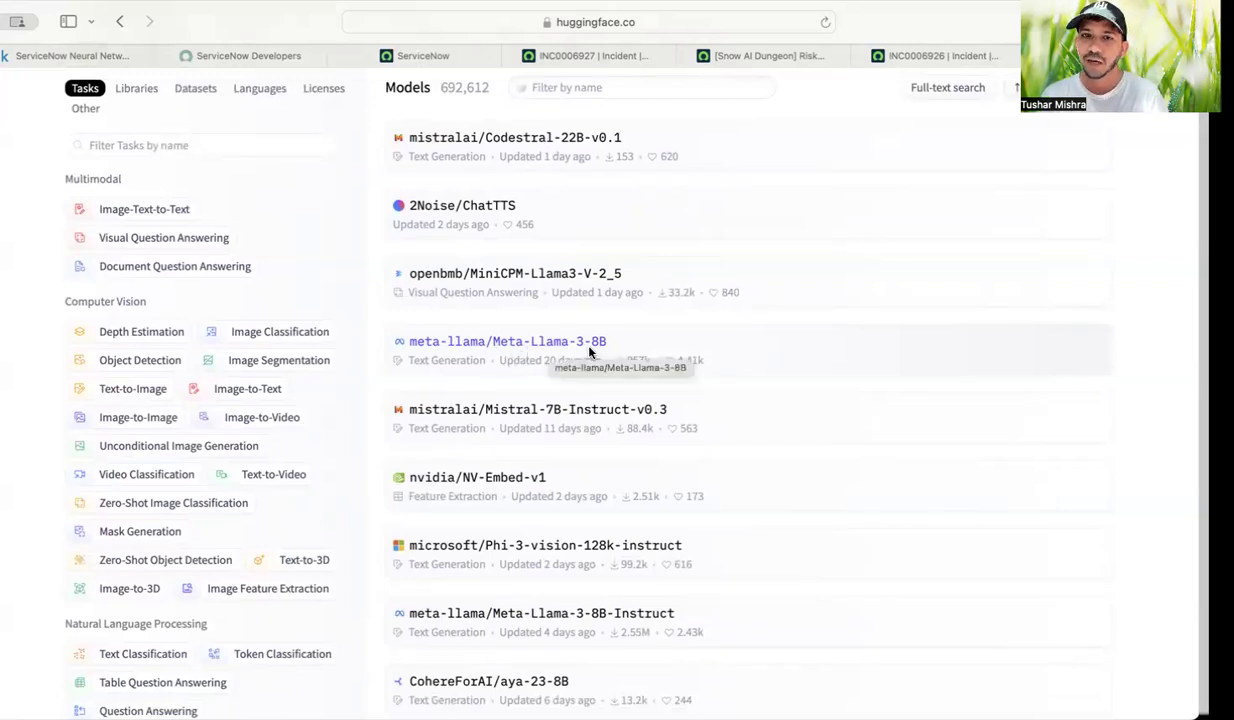
mouse_move(642, 369)
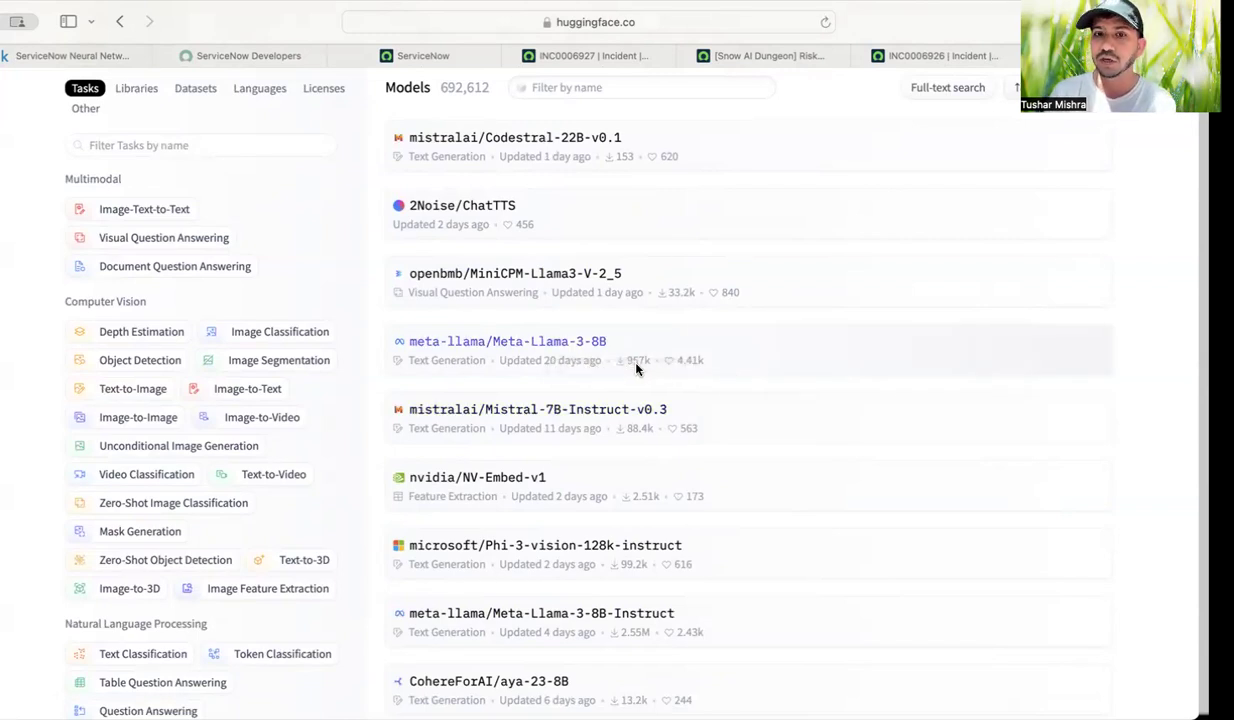
Open the gated Meta-Llama-3-8B model card and check its 'Use this model' deployment options.
click(507, 341)
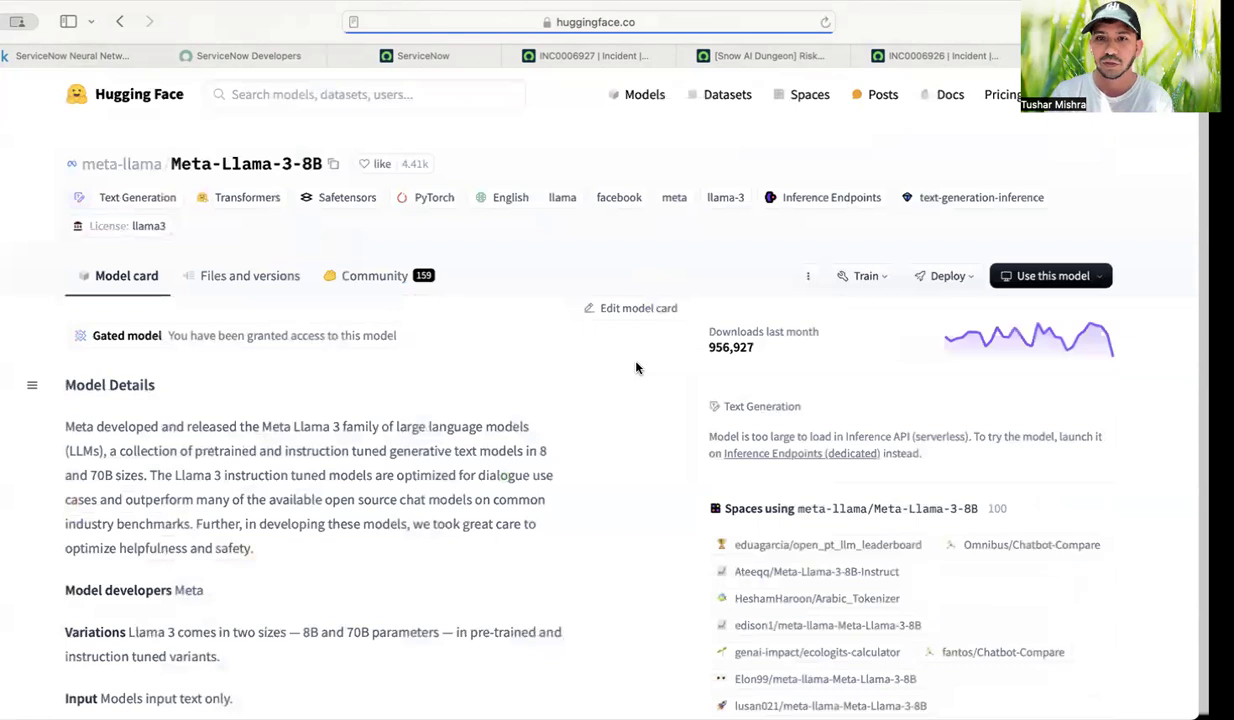
mouse_move(826, 372)
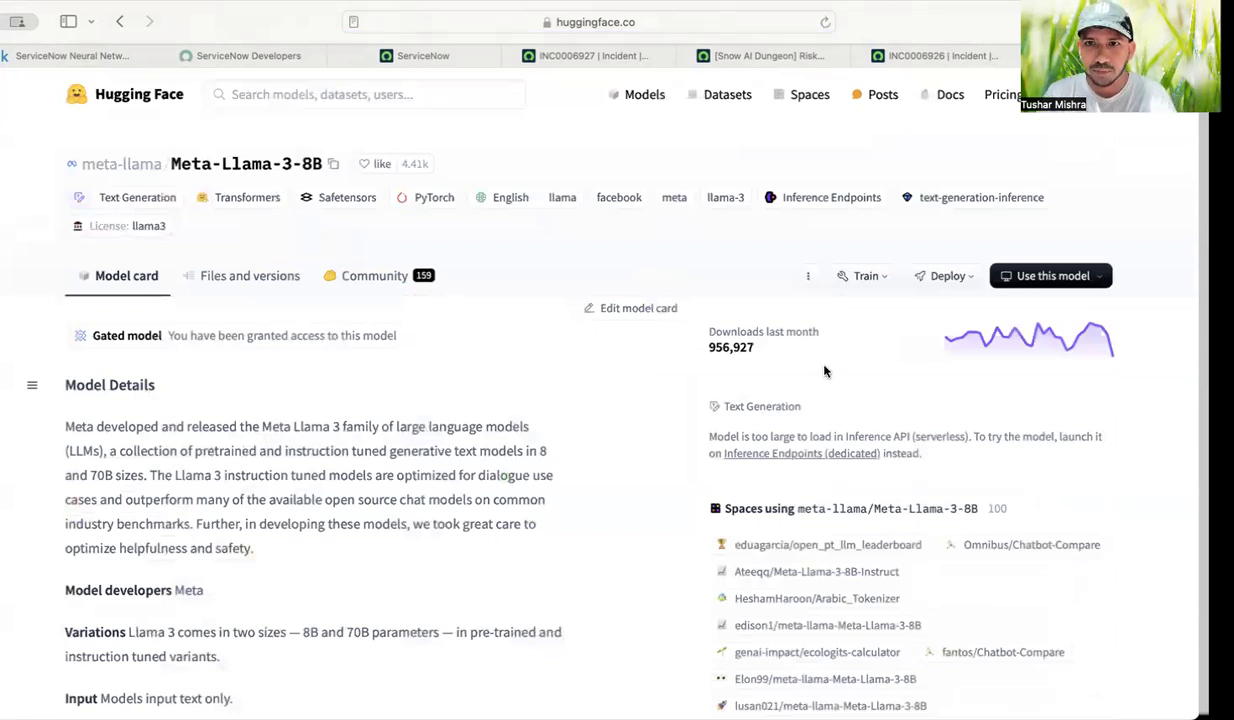
mouse_move(1125, 225)
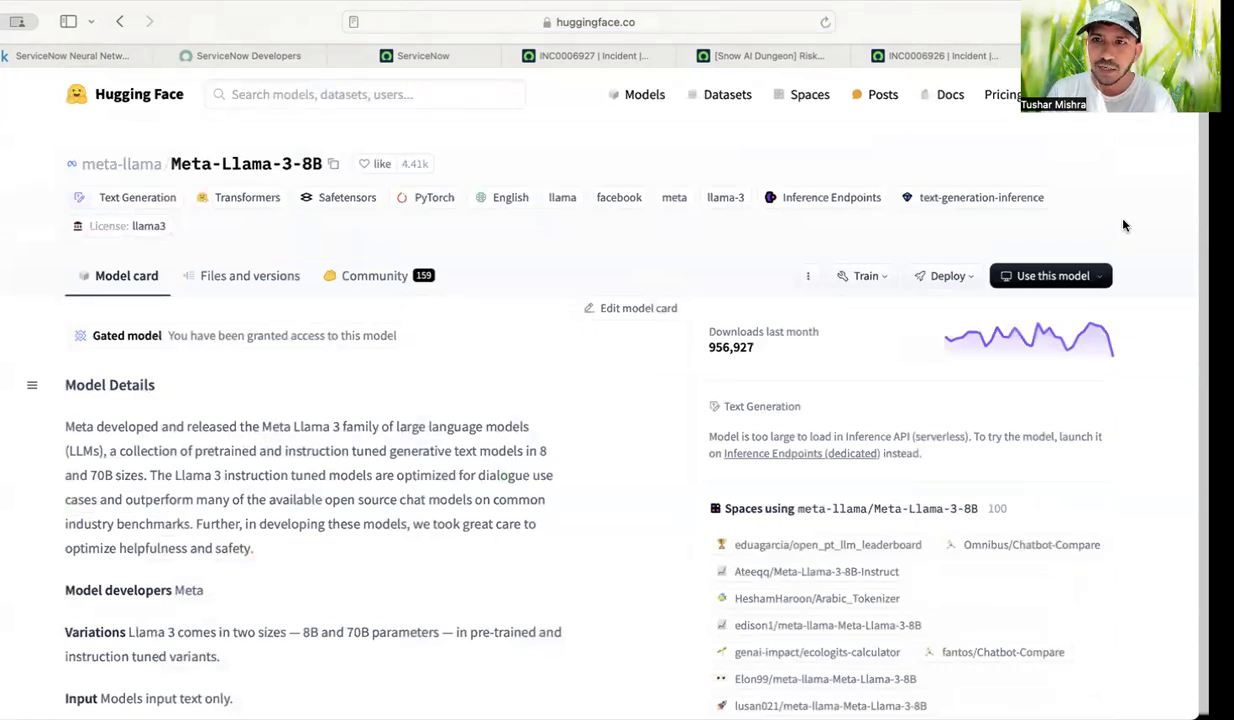
mouse_move(857, 383)
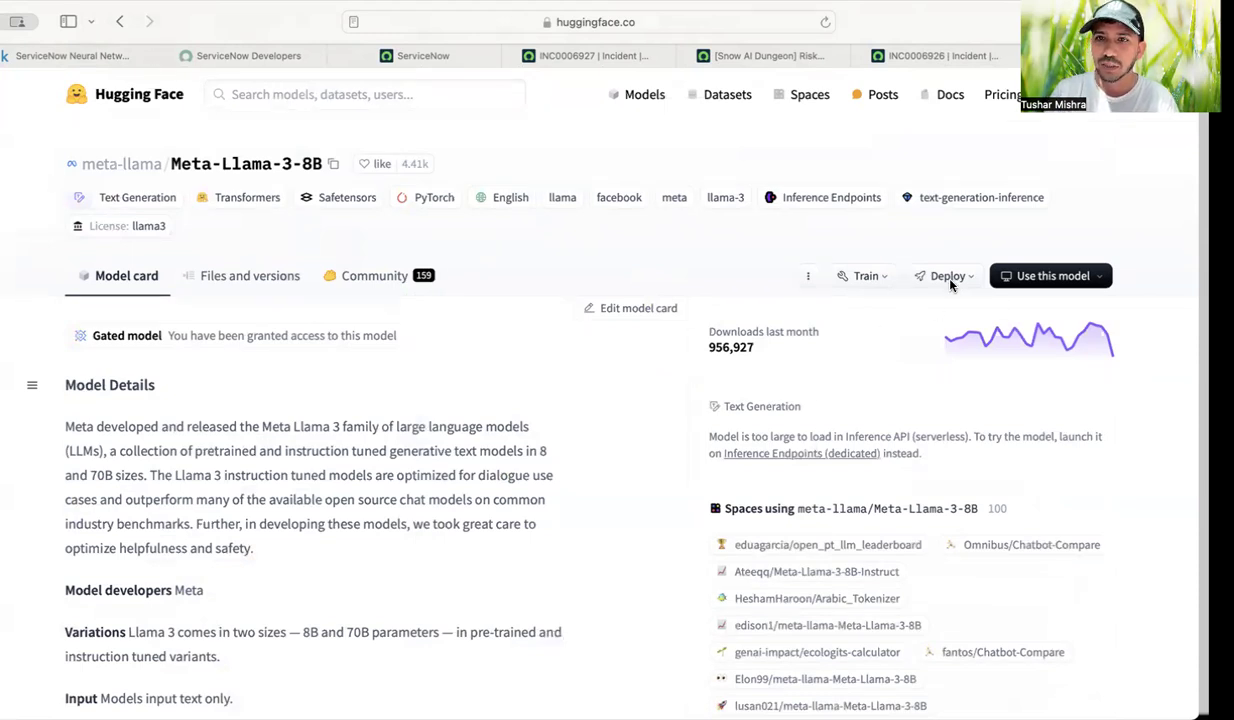
mouse_move(822, 408)
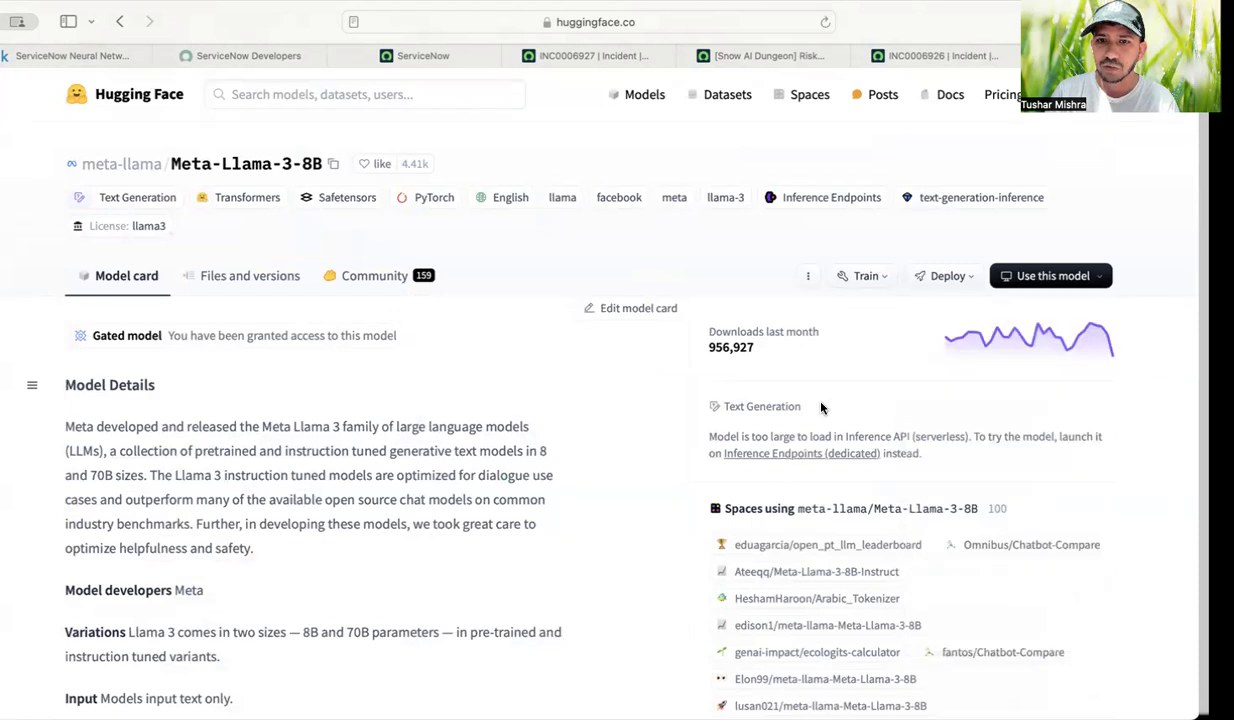
click(946, 275)
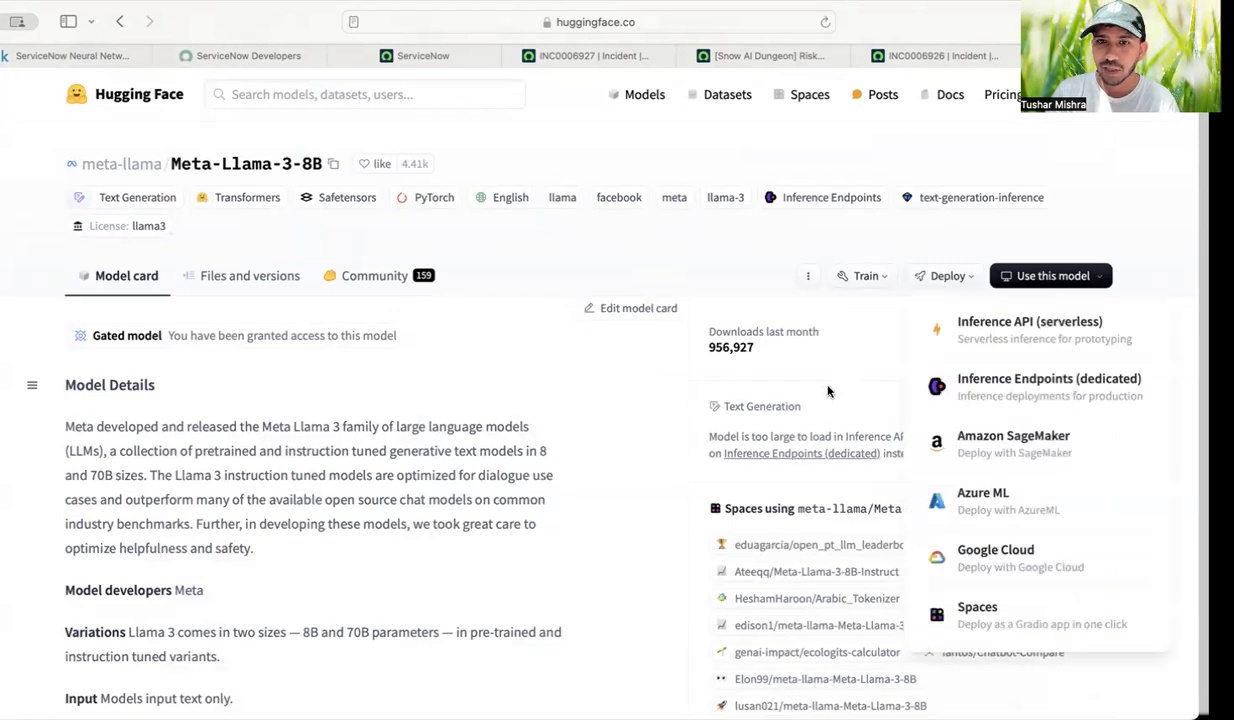
scroll(down, 3)
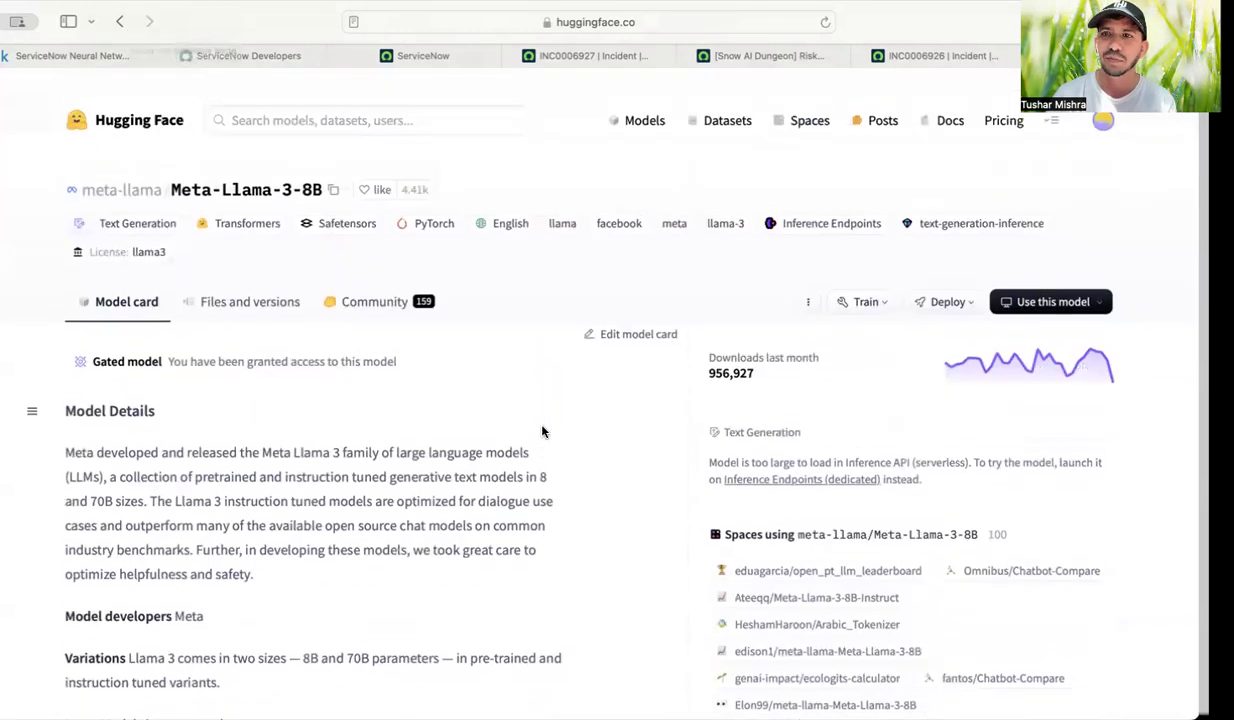
scroll(down, 3)
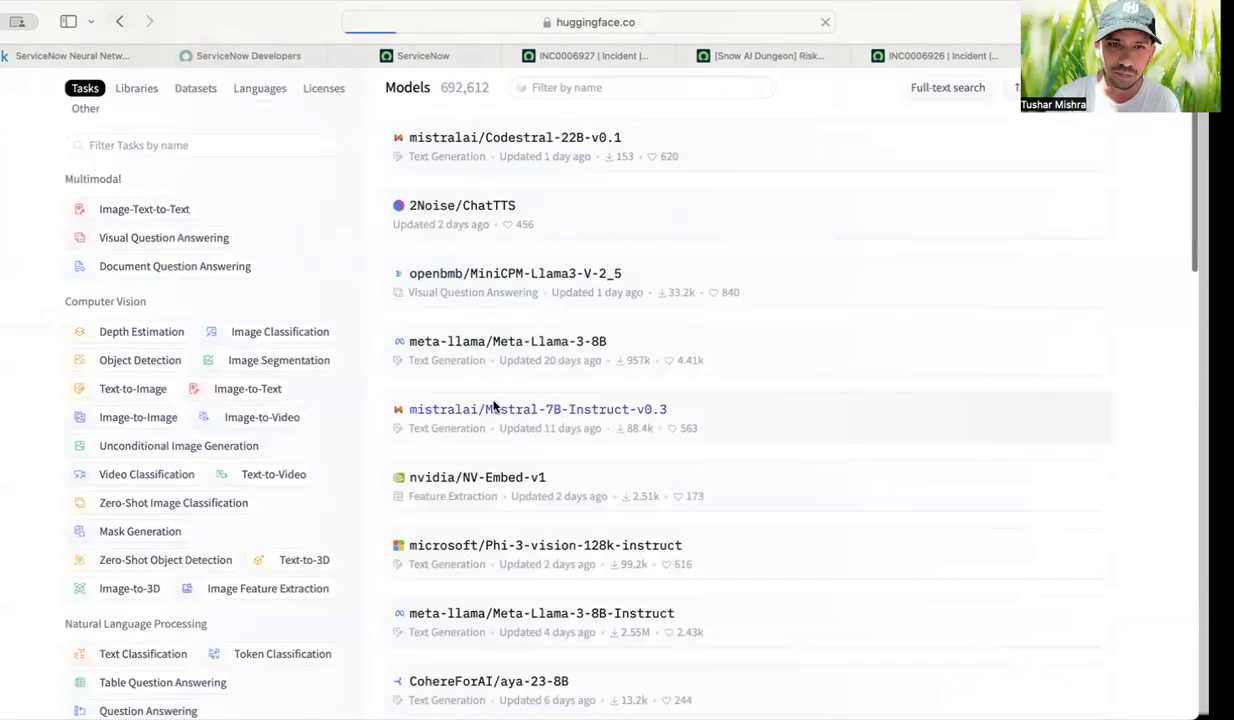
click(537, 409)
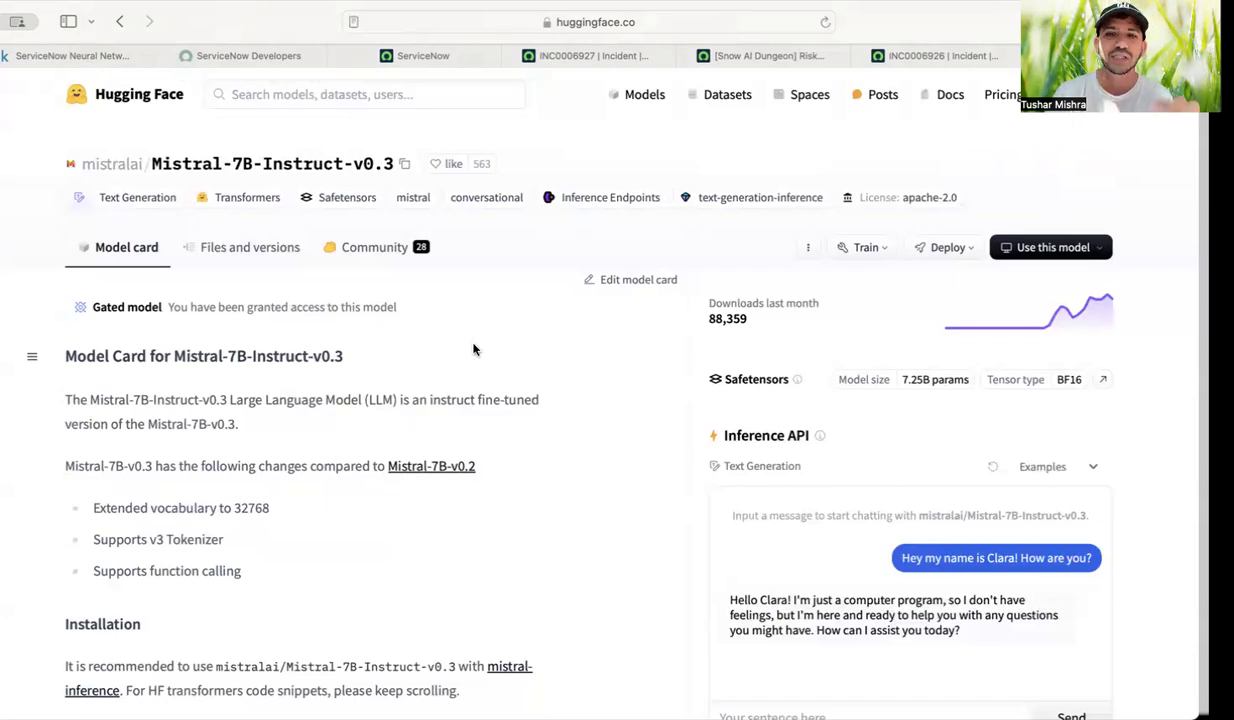
mouse_move(417, 333)
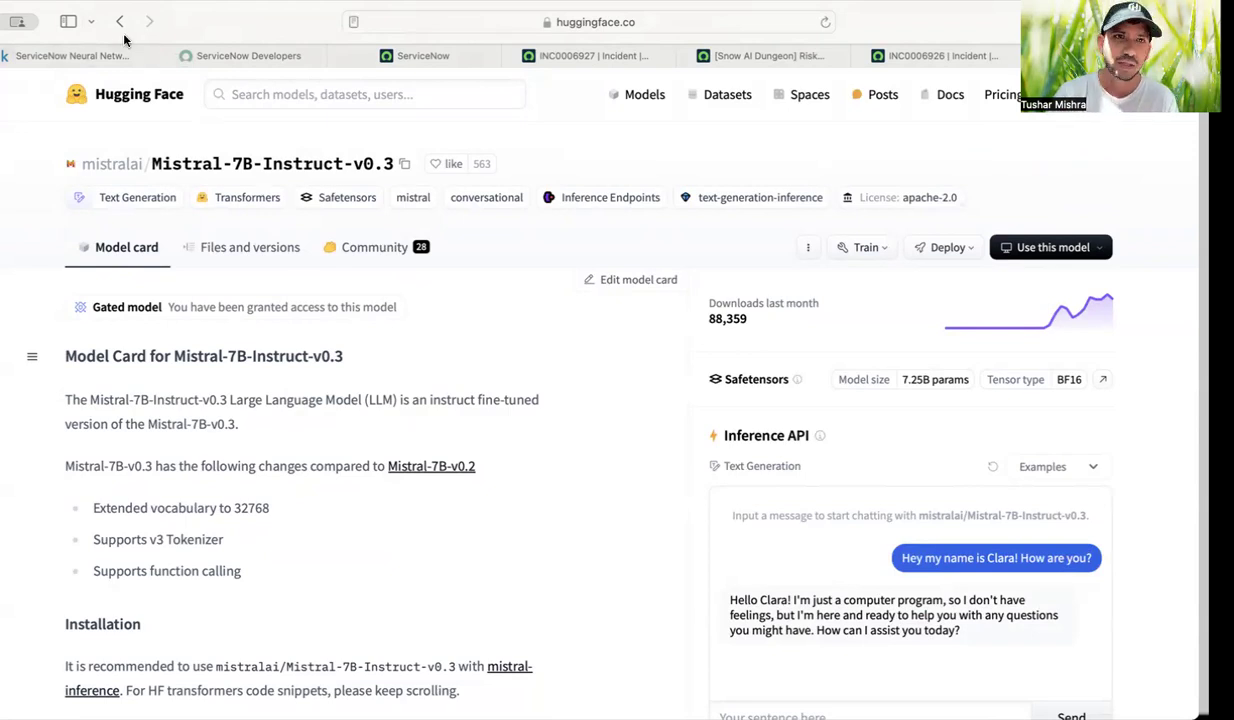
click(120, 21)
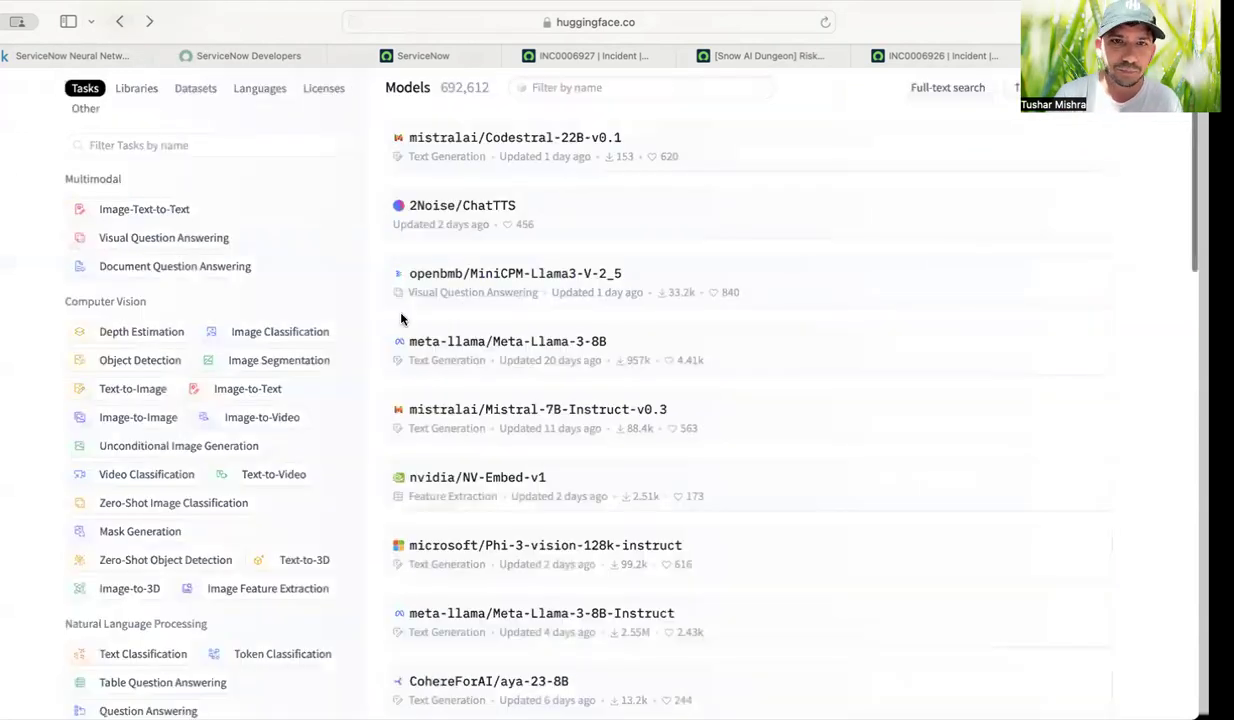
scroll(down, 3)
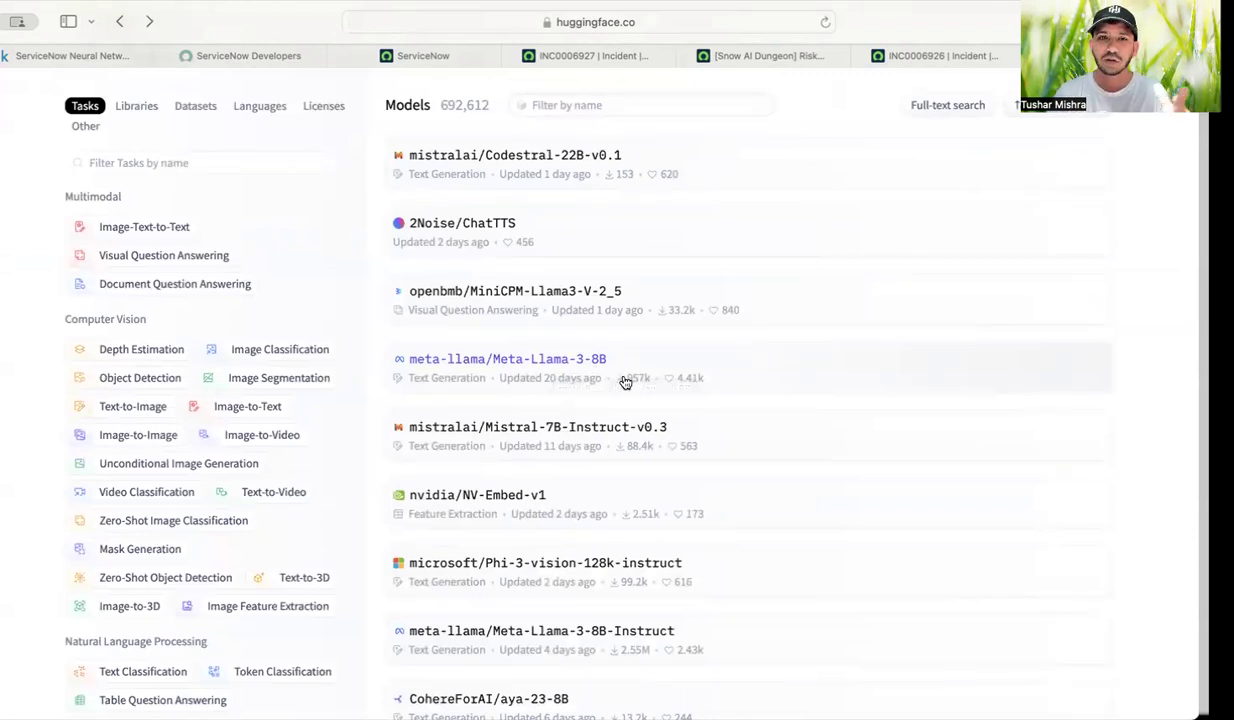
scroll(down, 3)
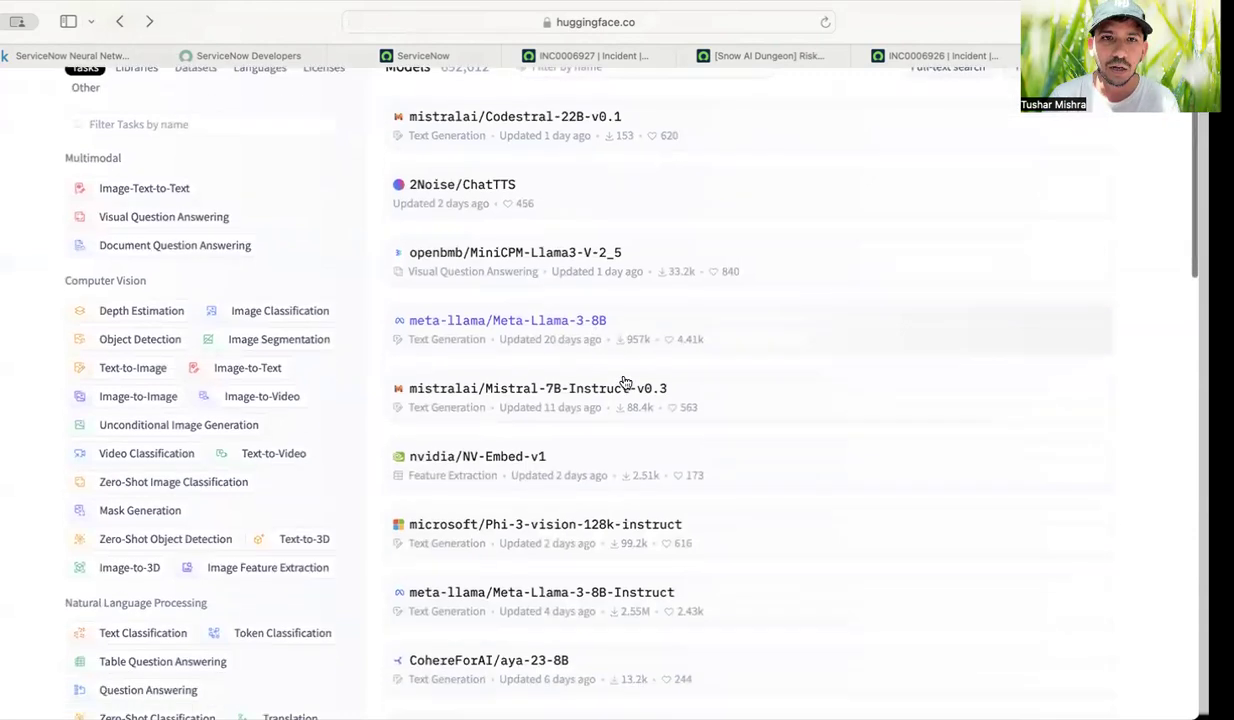
scroll(down, 3)
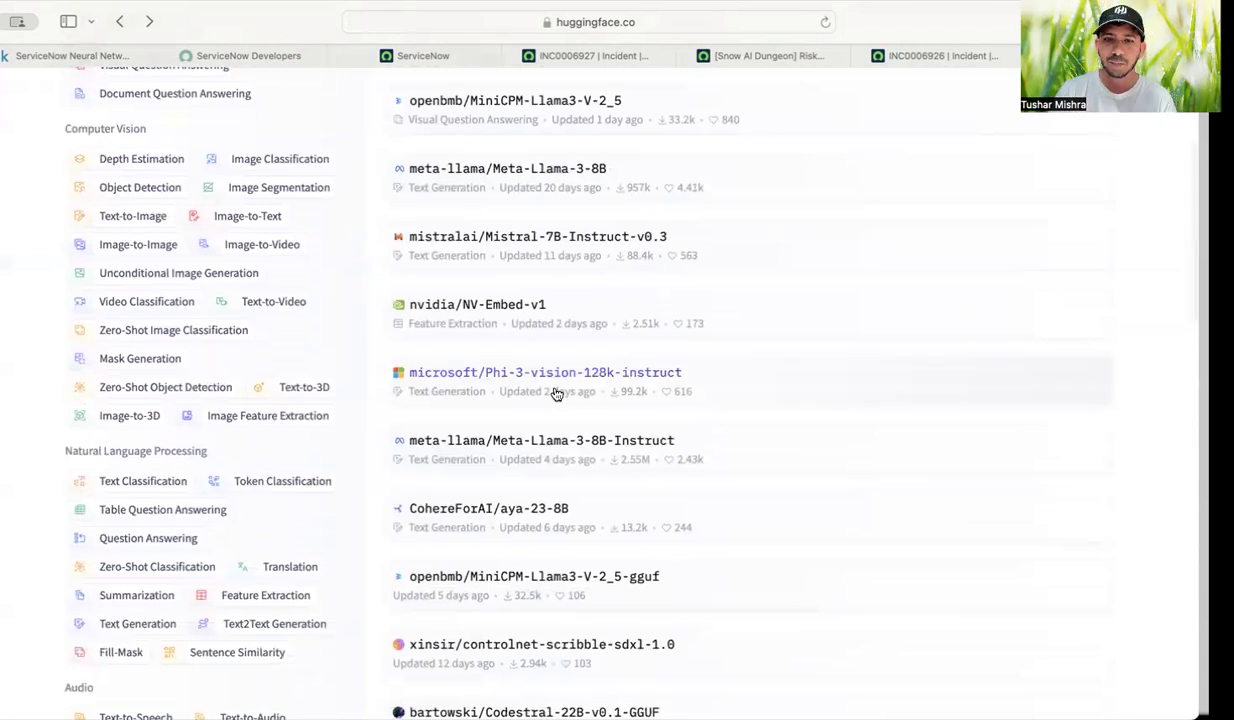
mouse_move(558, 391)
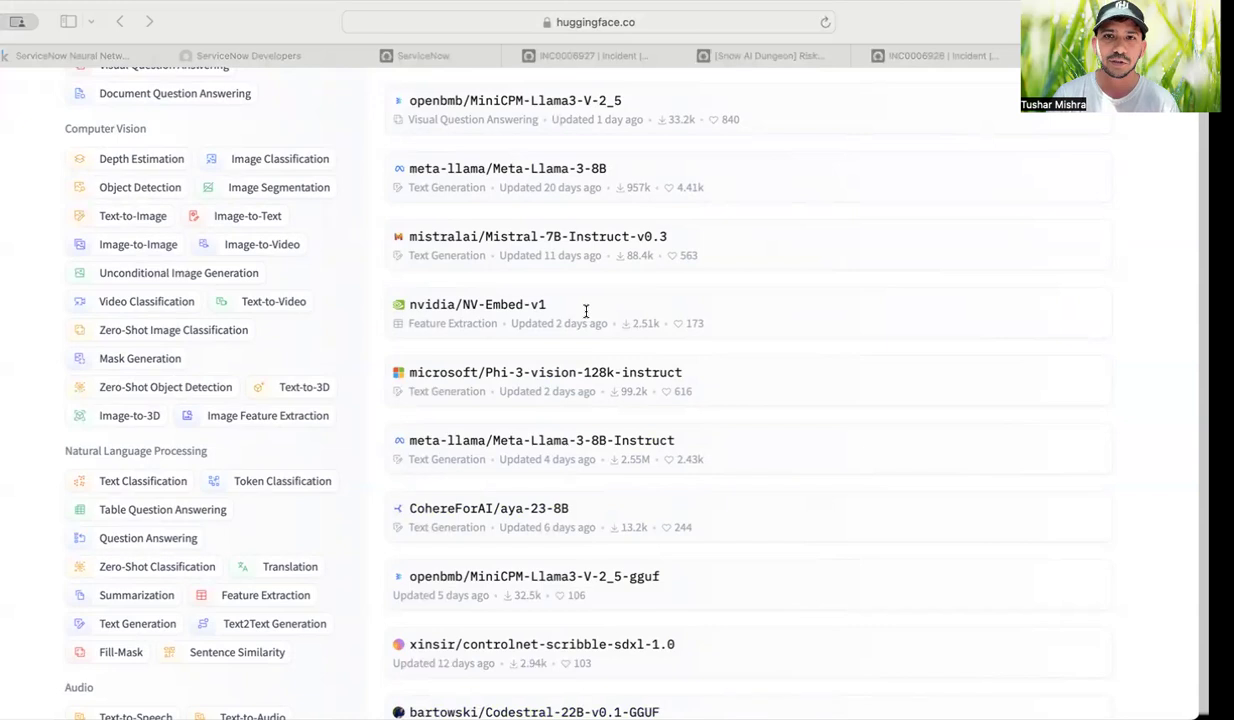
mouse_move(503, 168)
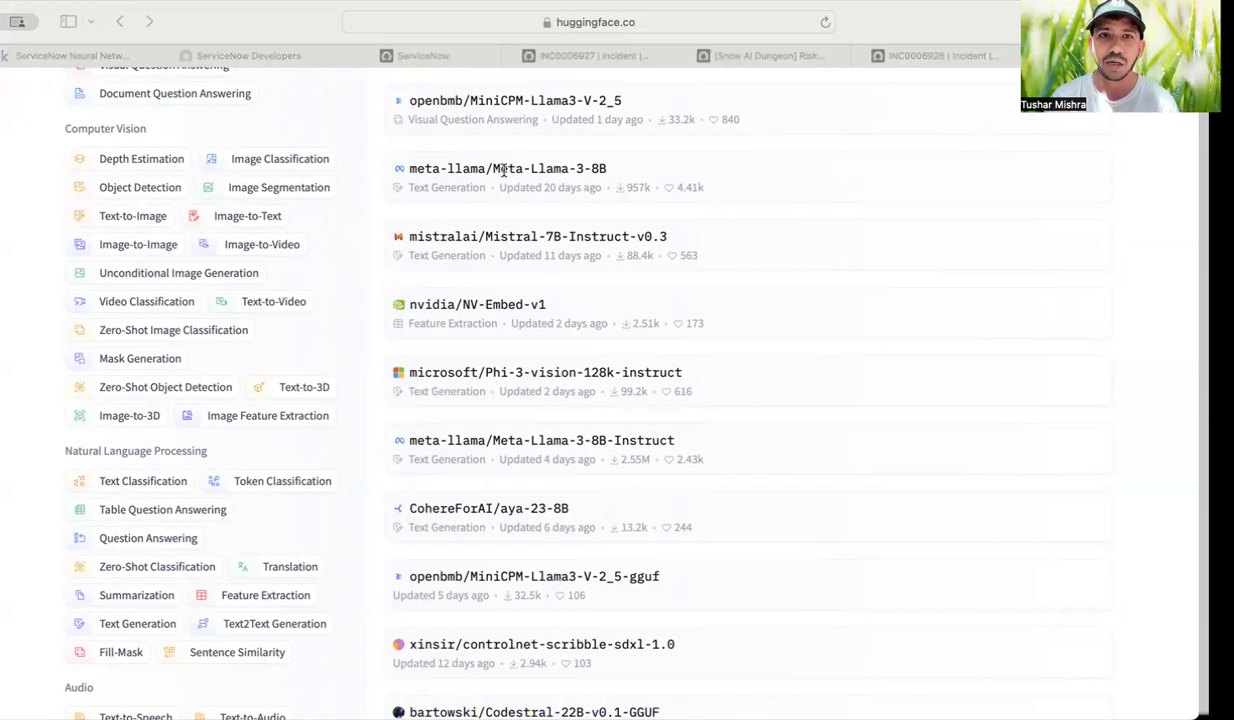
mouse_move(865, 135)
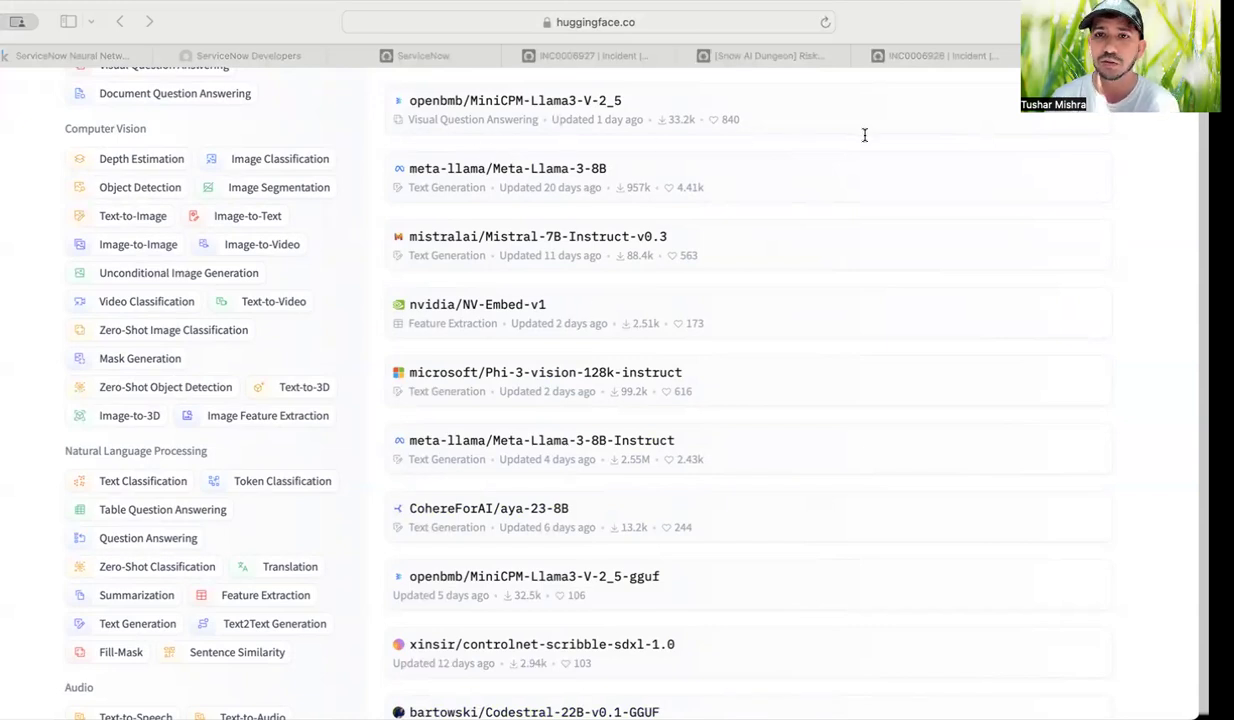
mouse_move(849, 147)
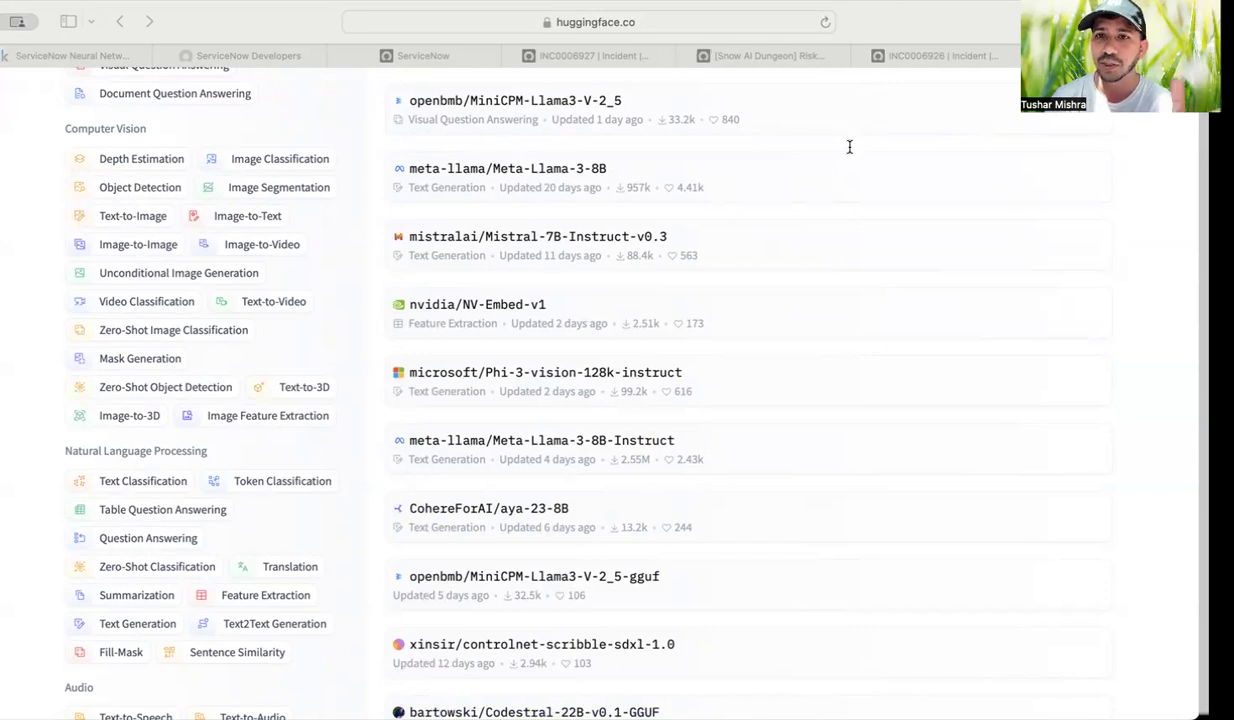
mouse_move(843, 162)
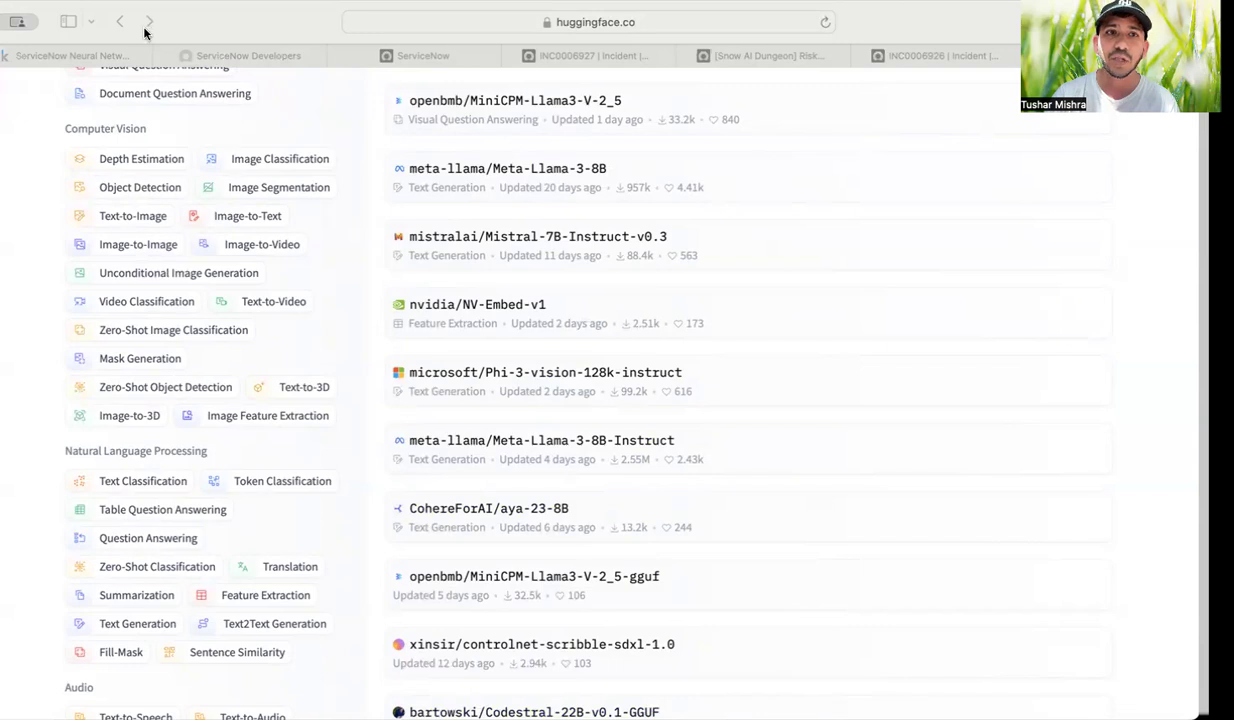
mouse_move(825, 378)
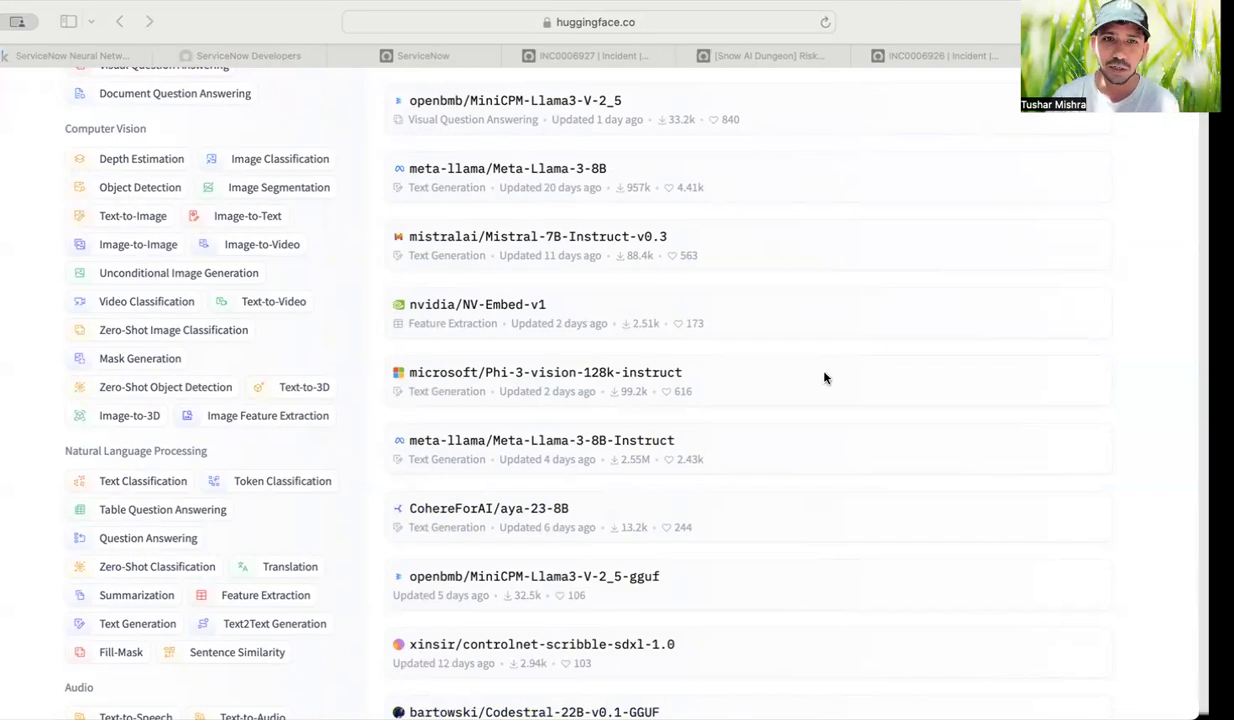
scroll(down, 3)
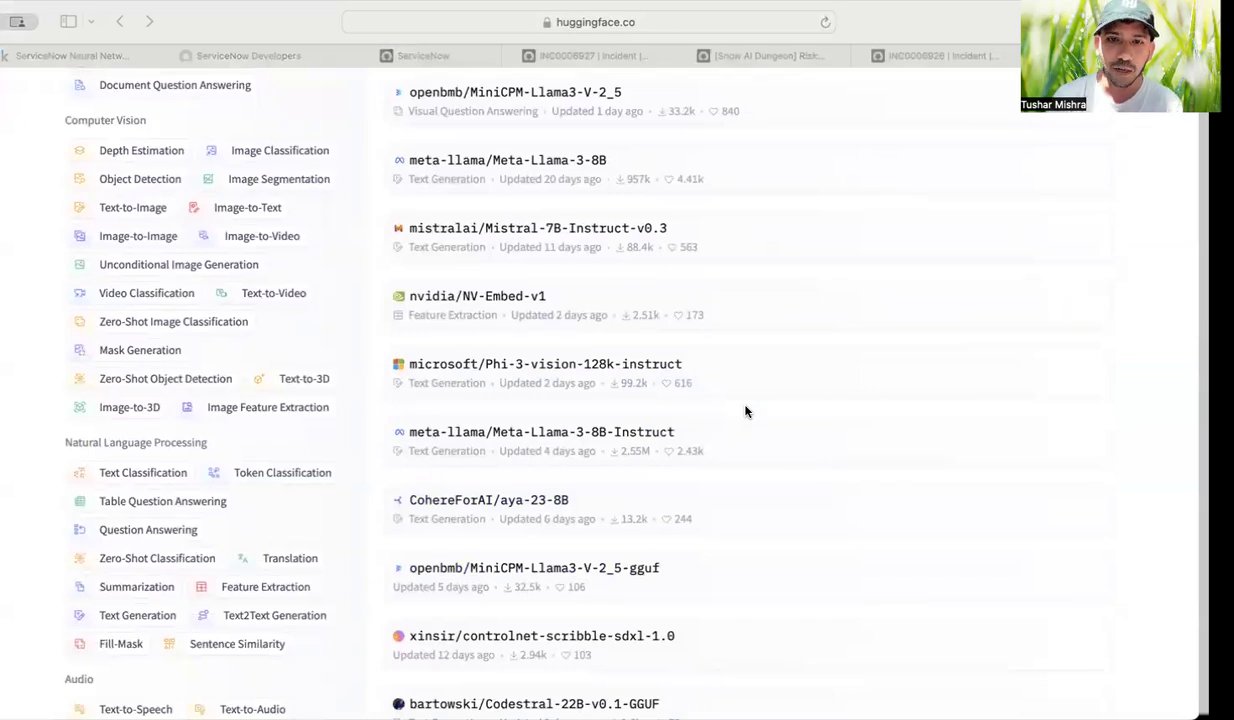
scroll(down, 3)
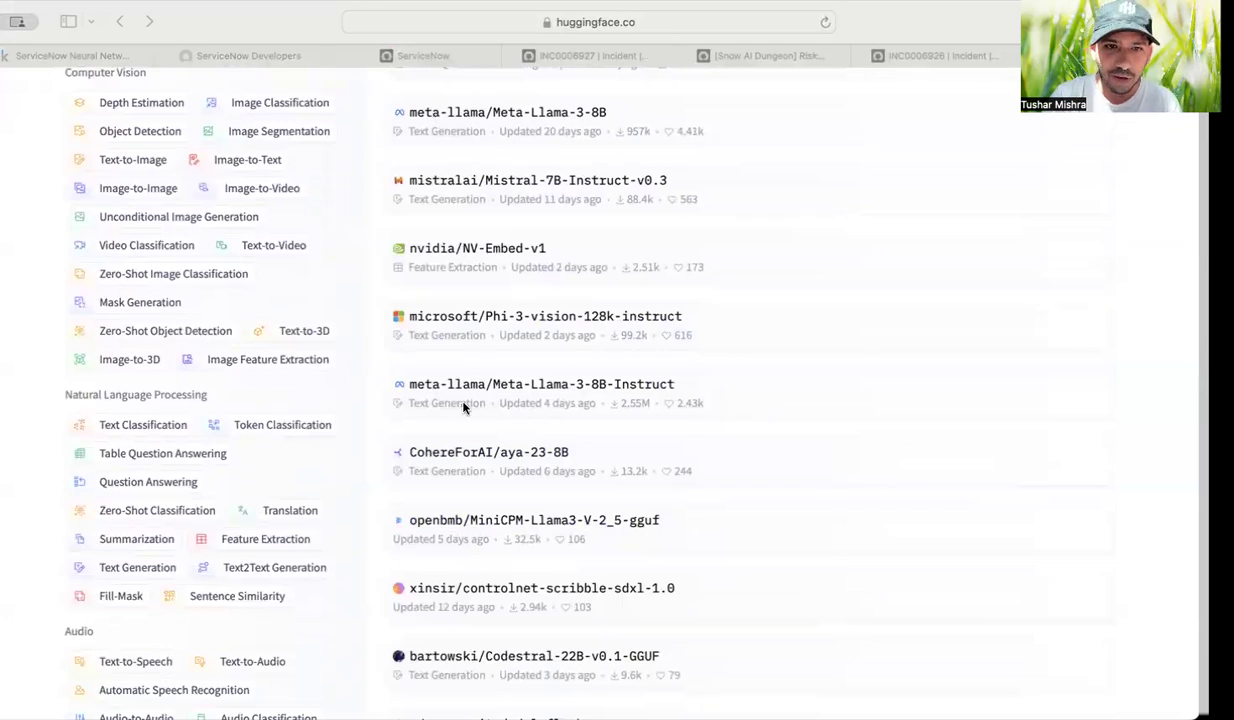
scroll(down, 3)
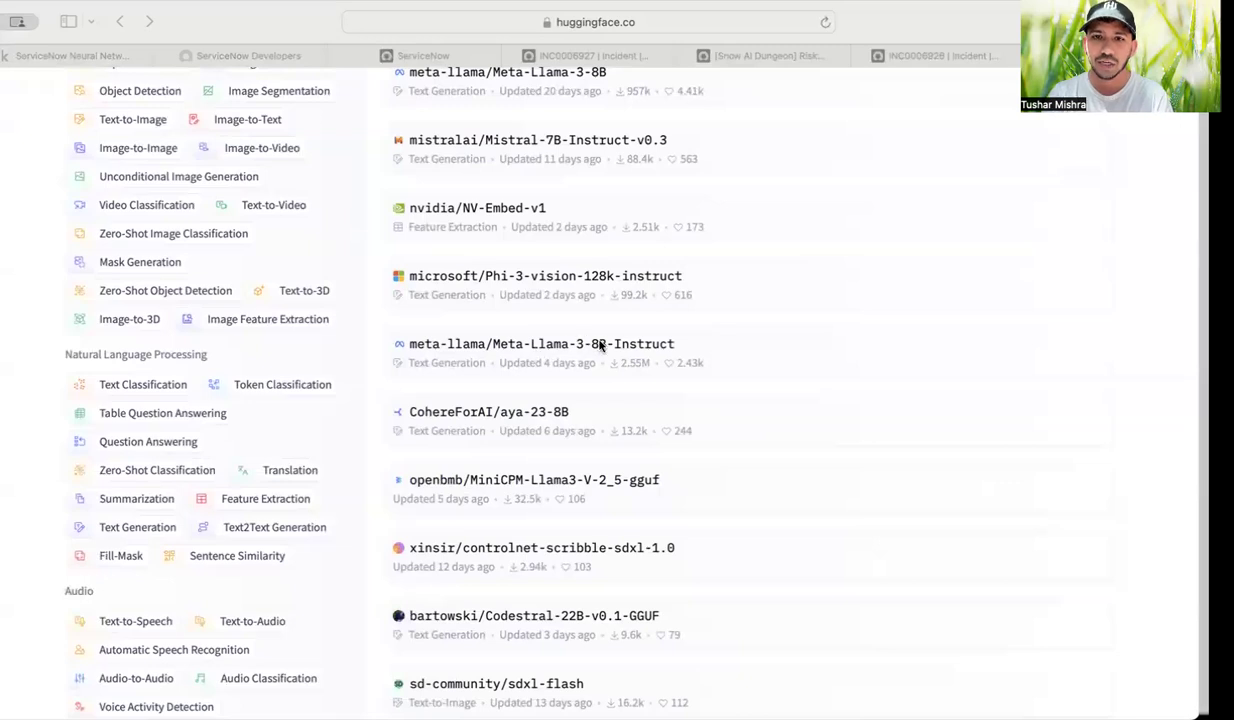
mouse_move(672, 351)
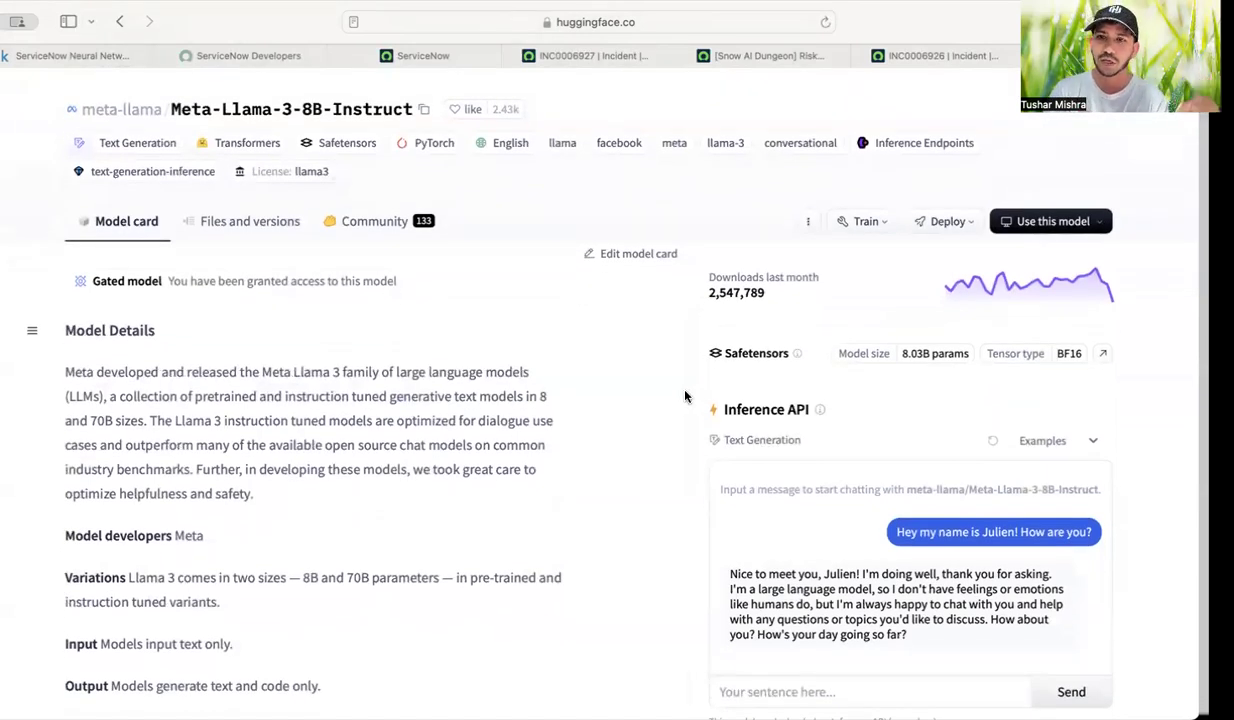
Open Meta-Llama-3-8B-Instruct and read its model card, highlighting the 8B size variation.
scroll(down, 3)
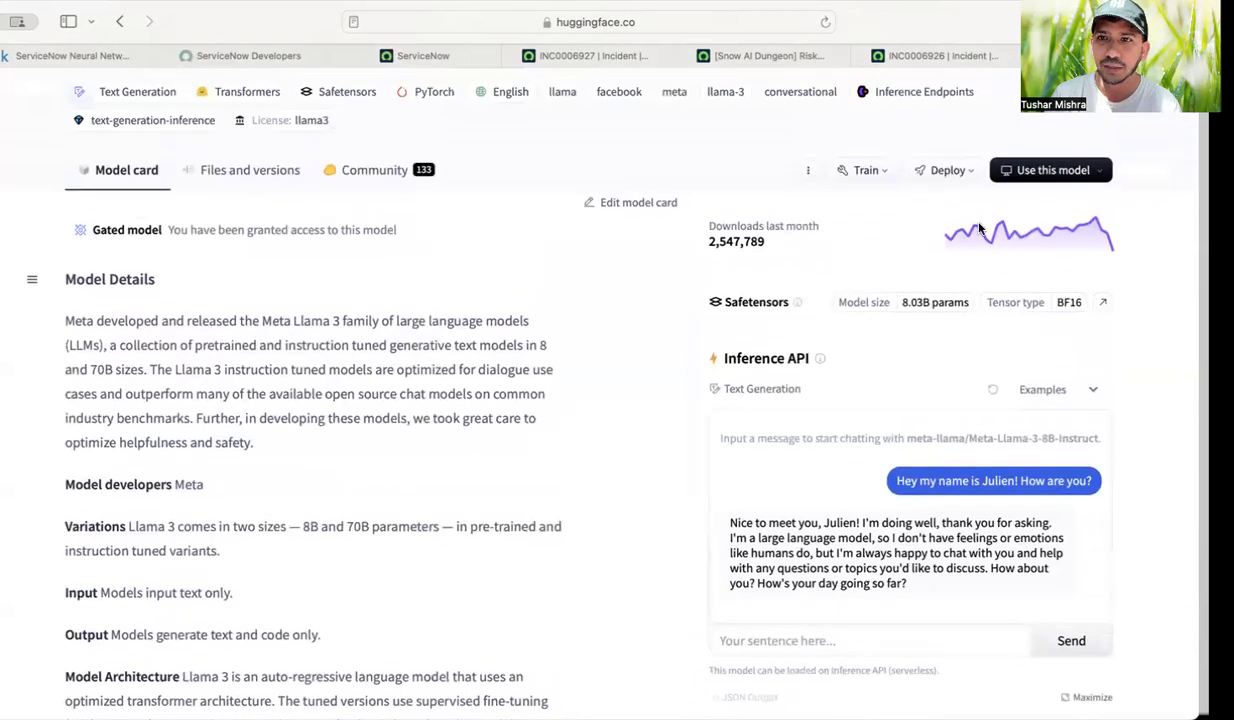
click(942, 169)
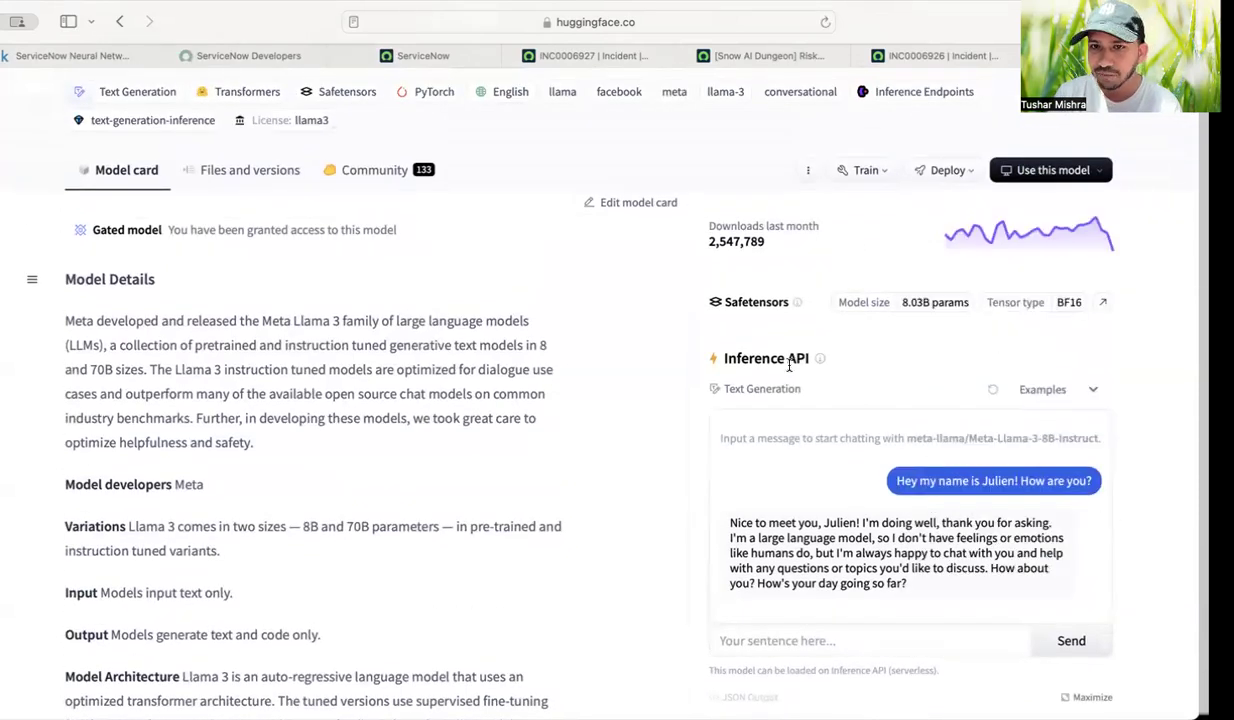
scroll(down, 3)
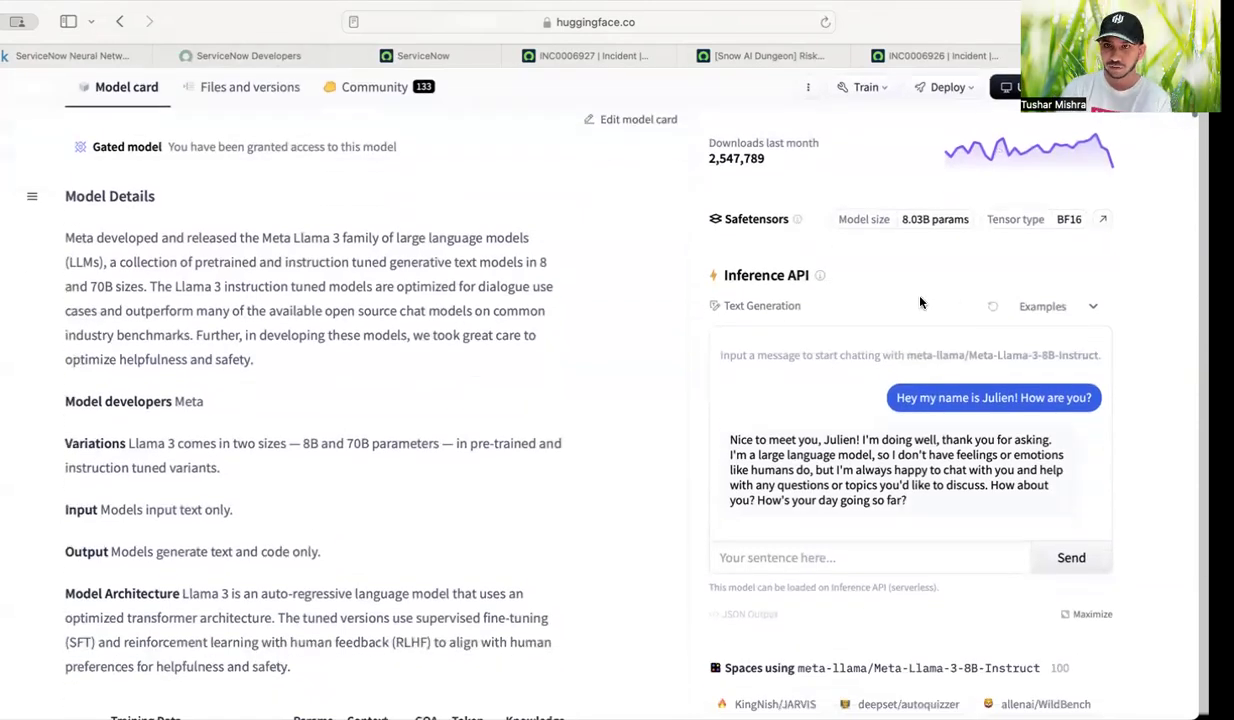
mouse_move(864, 296)
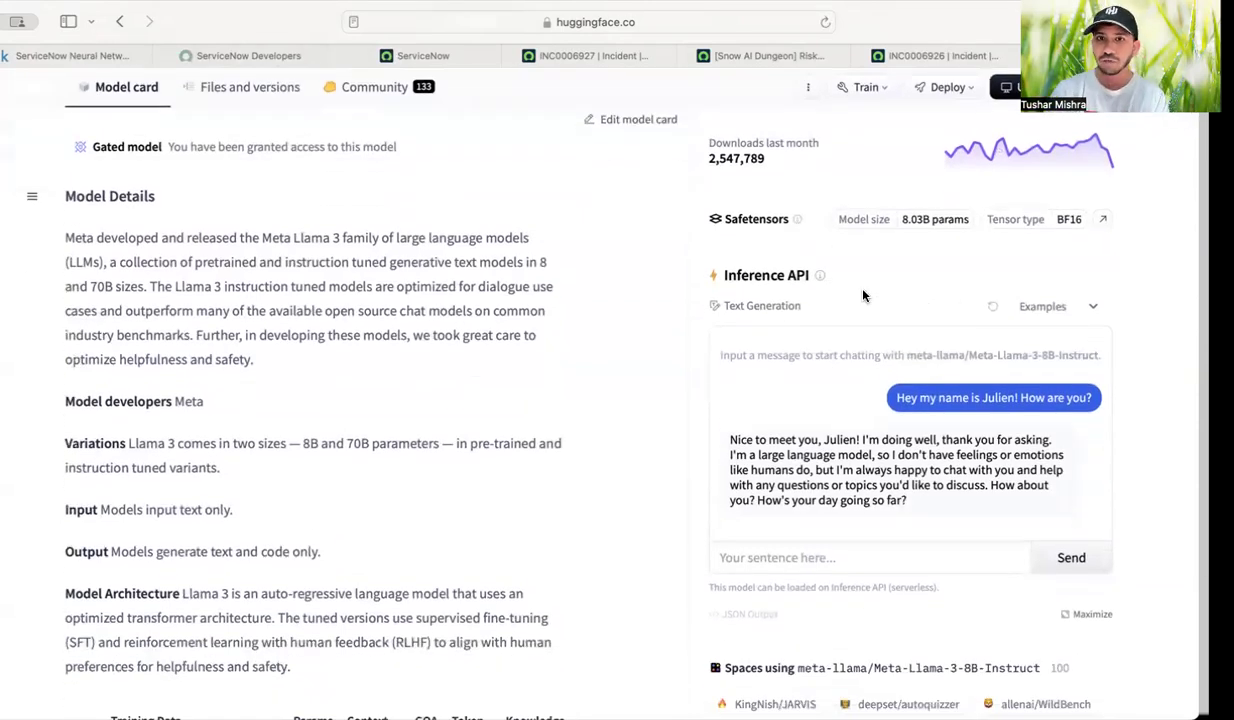
mouse_move(835, 533)
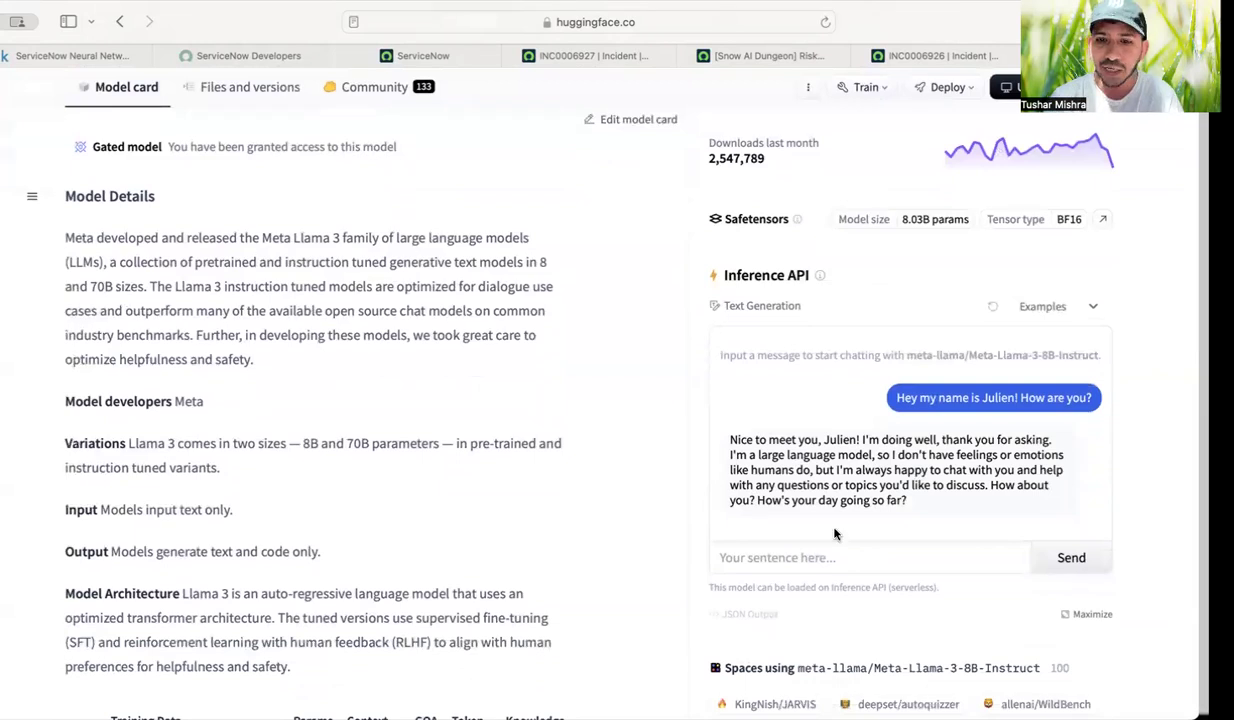
mouse_move(710, 397)
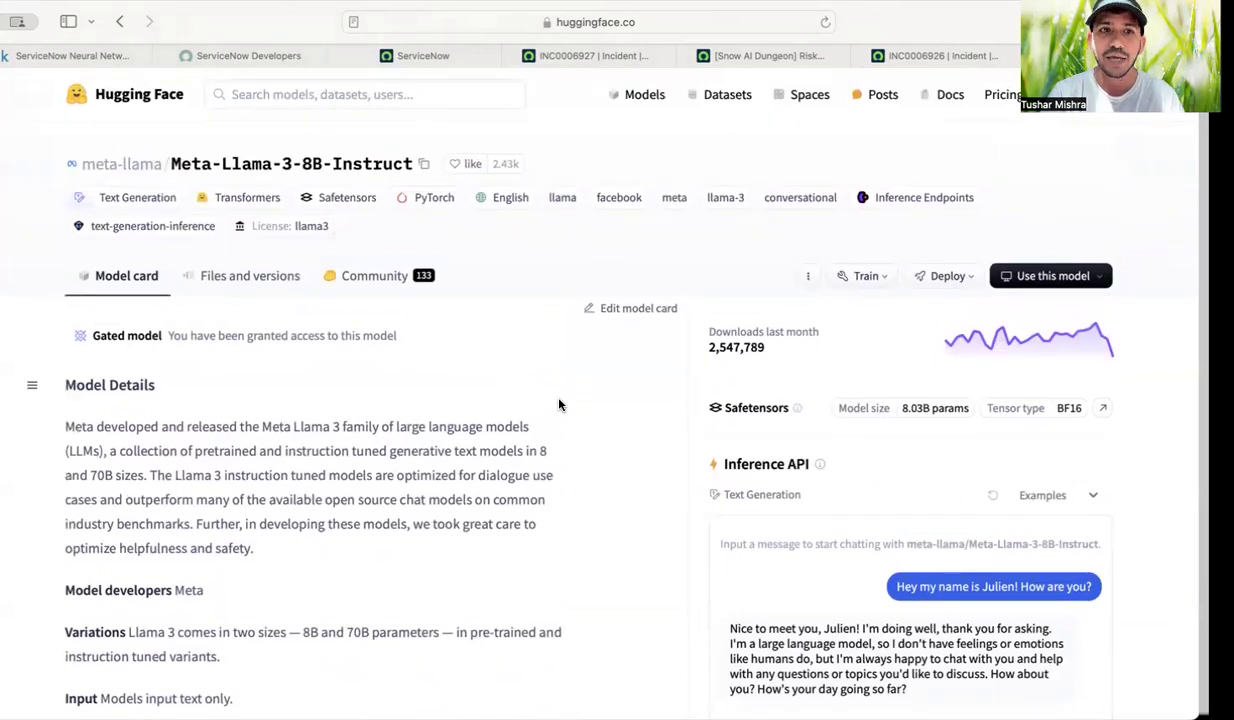
scroll(down, 3)
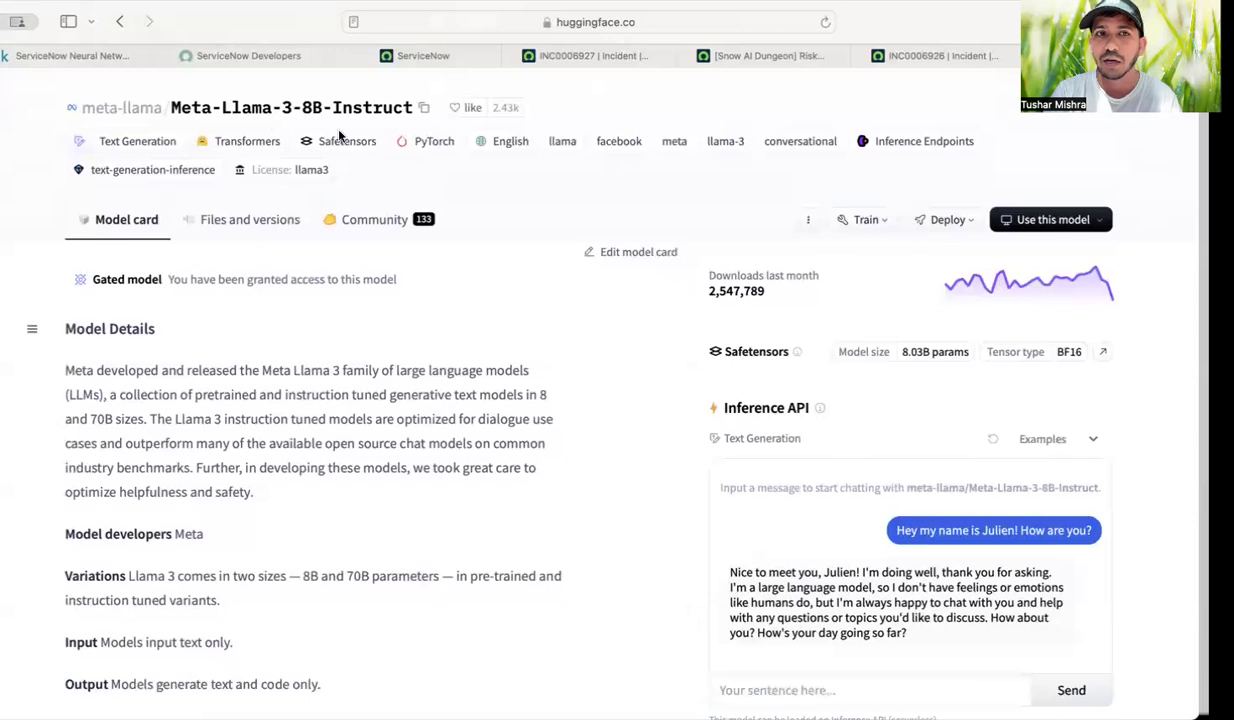
scroll(down, 3)
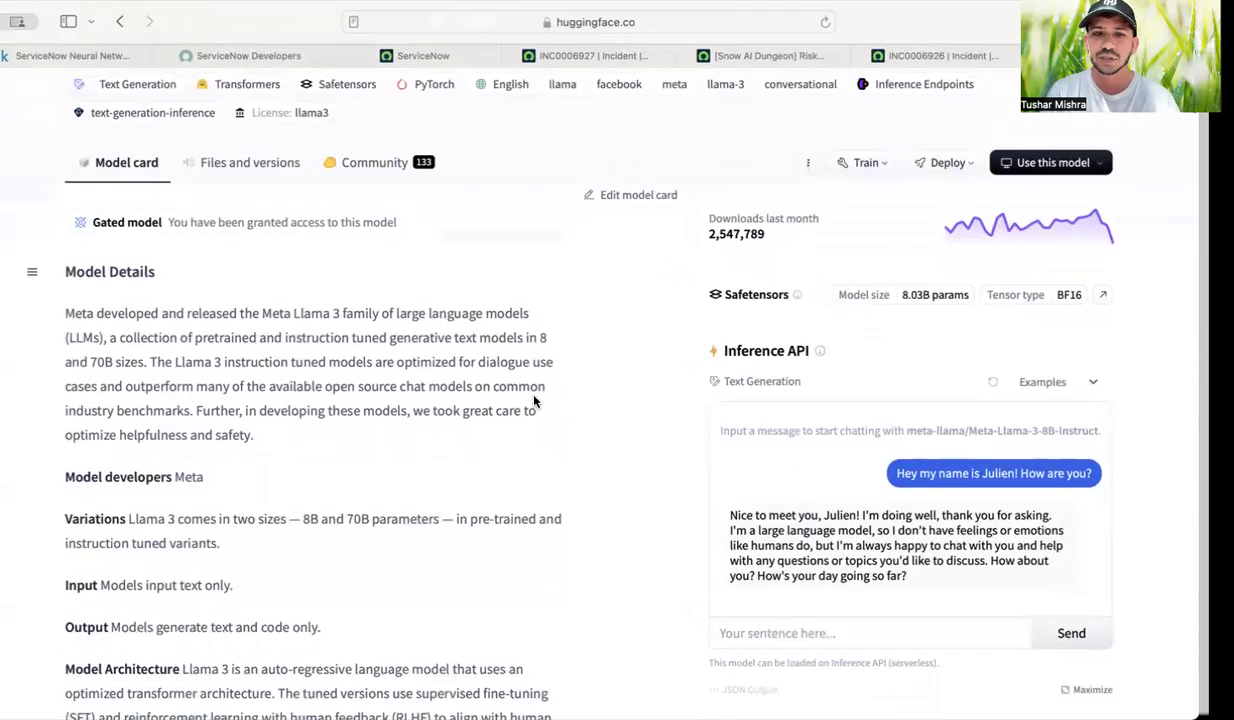
double_click(308, 518)
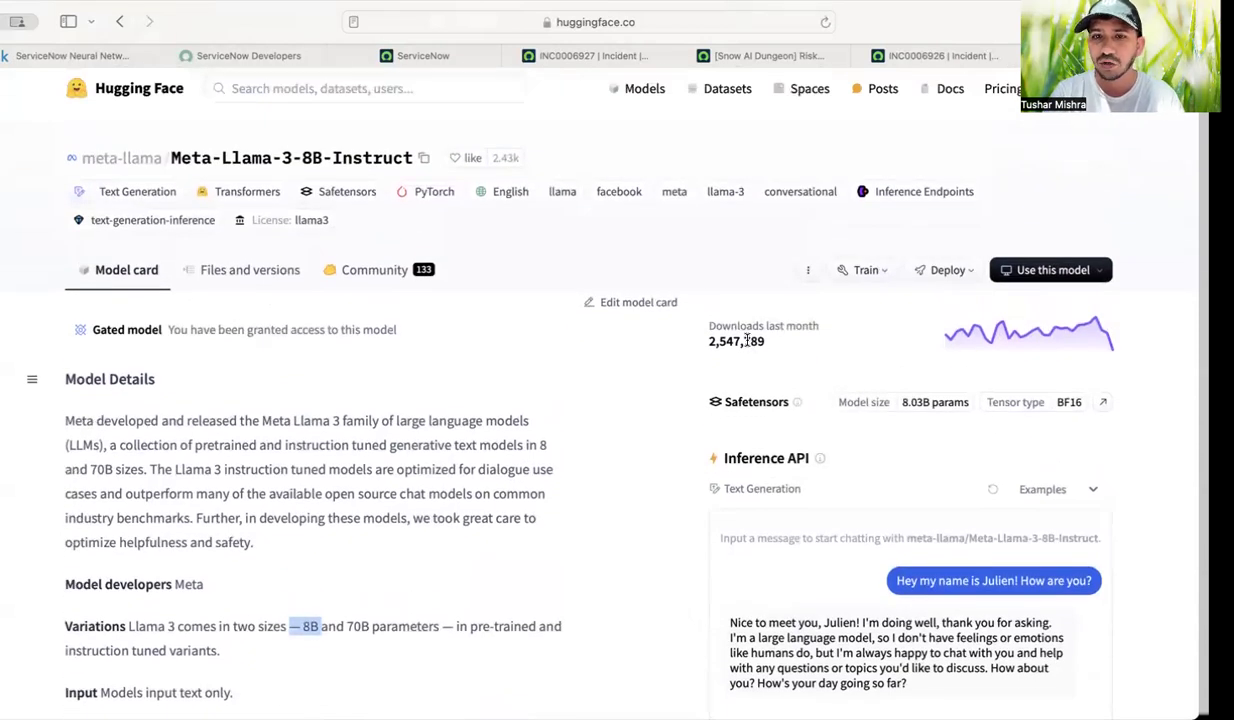
mouse_move(562, 223)
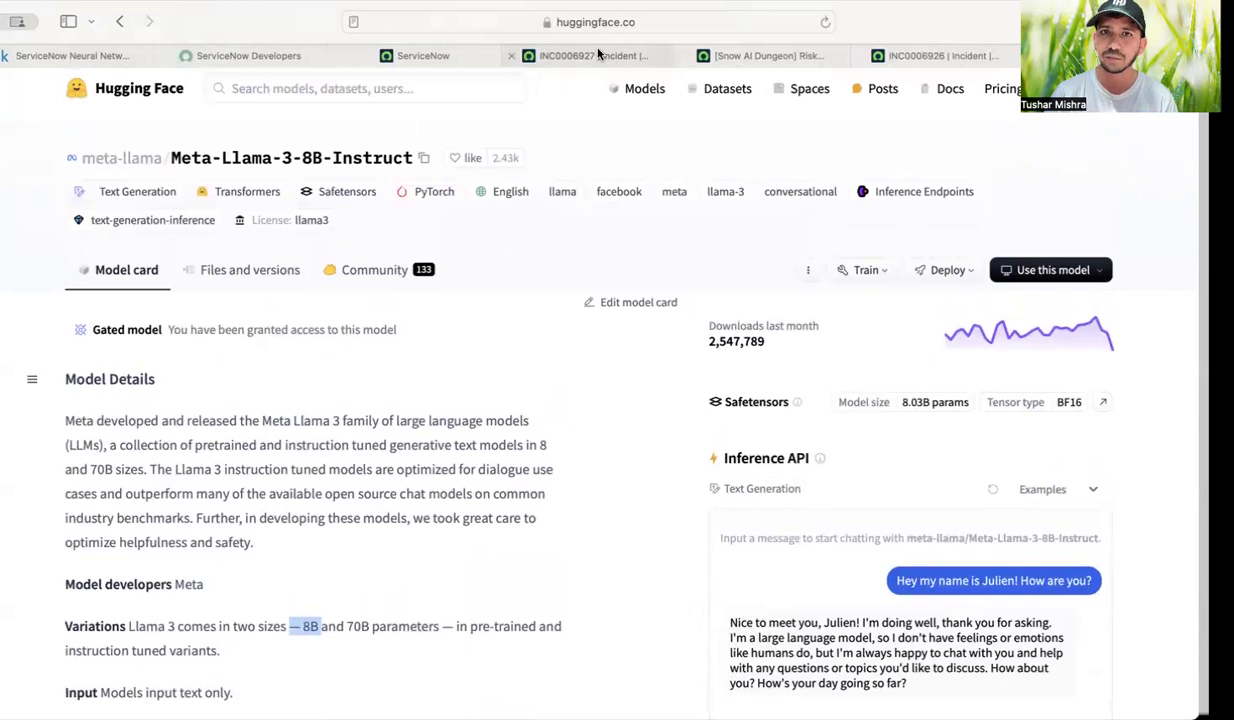
mouse_move(590, 55)
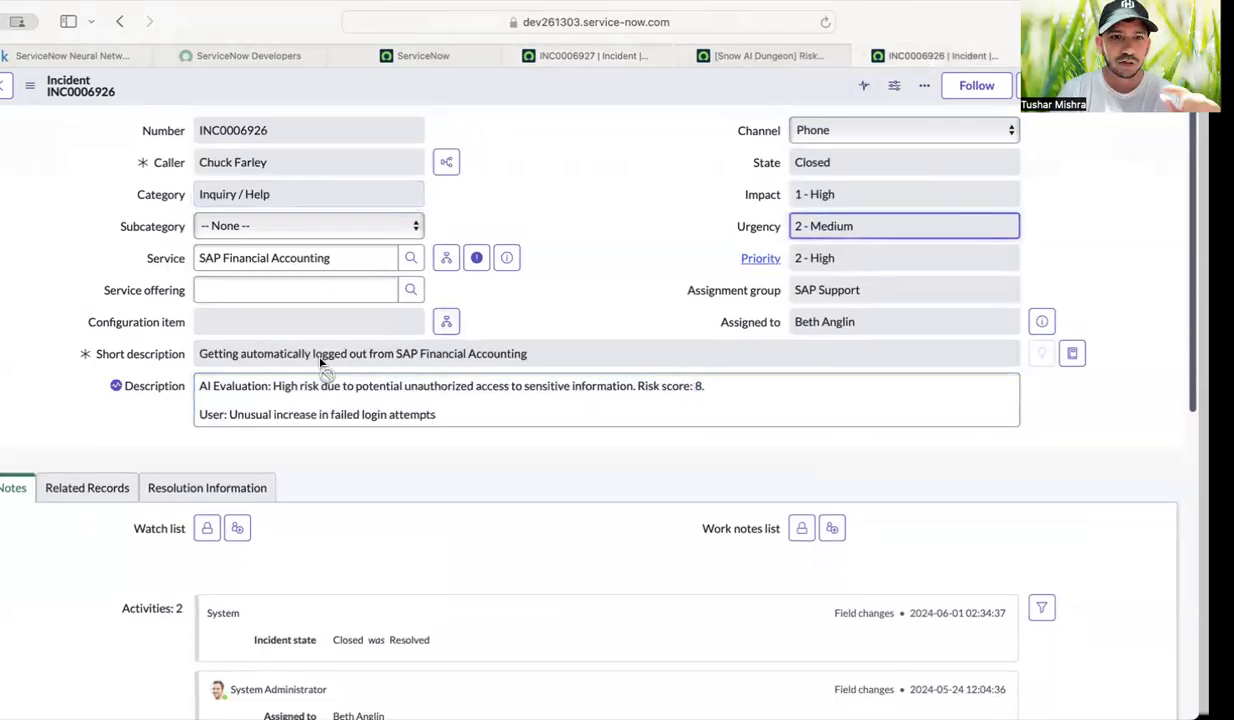
mouse_move(520, 374)
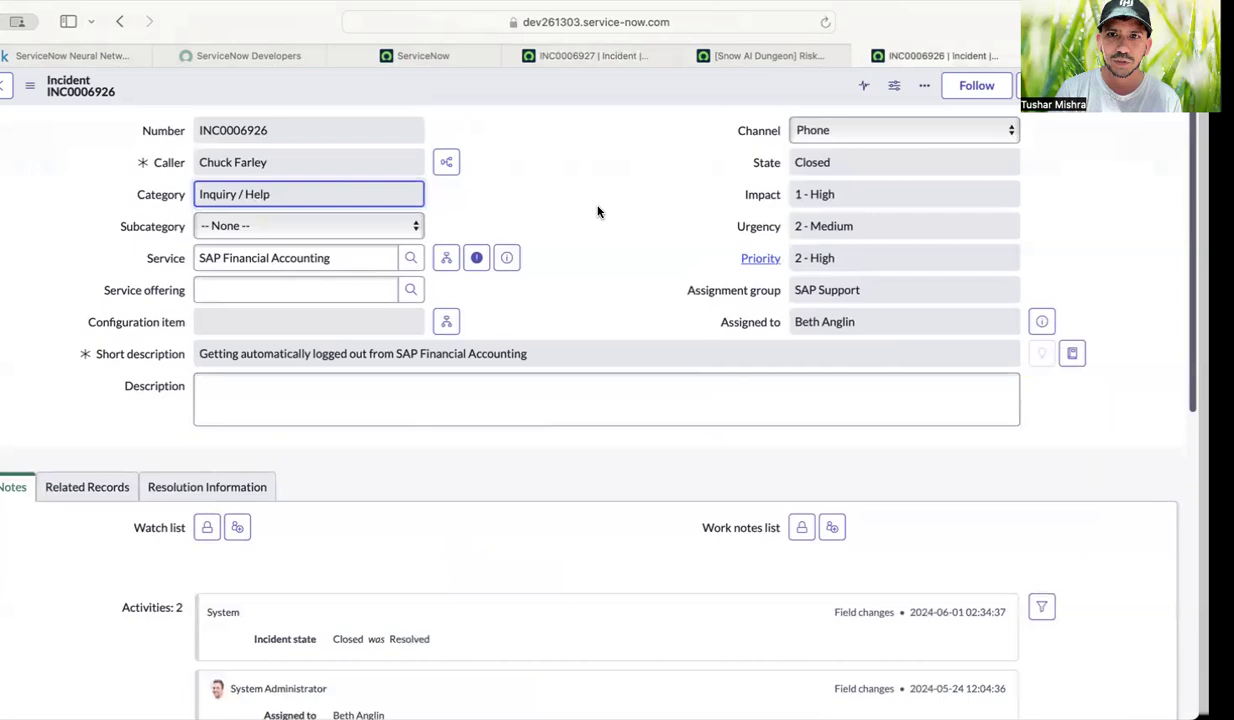
mouse_move(843, 18)
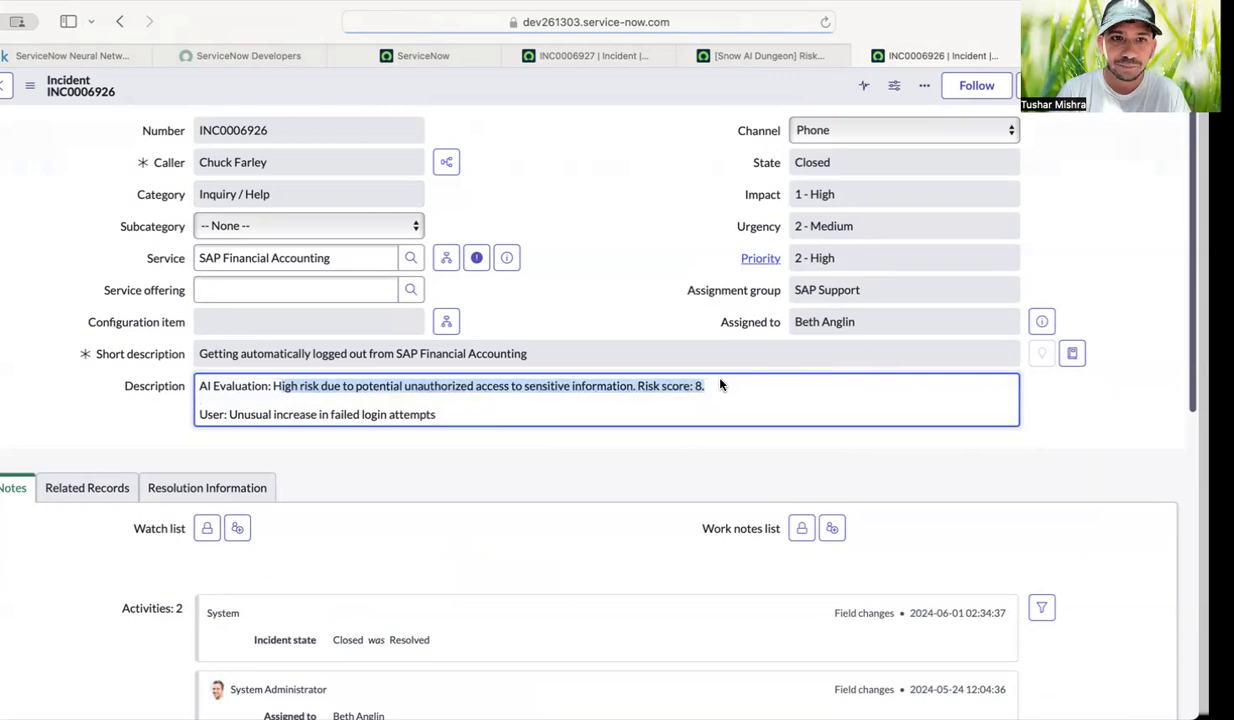
mouse_move(414, 406)
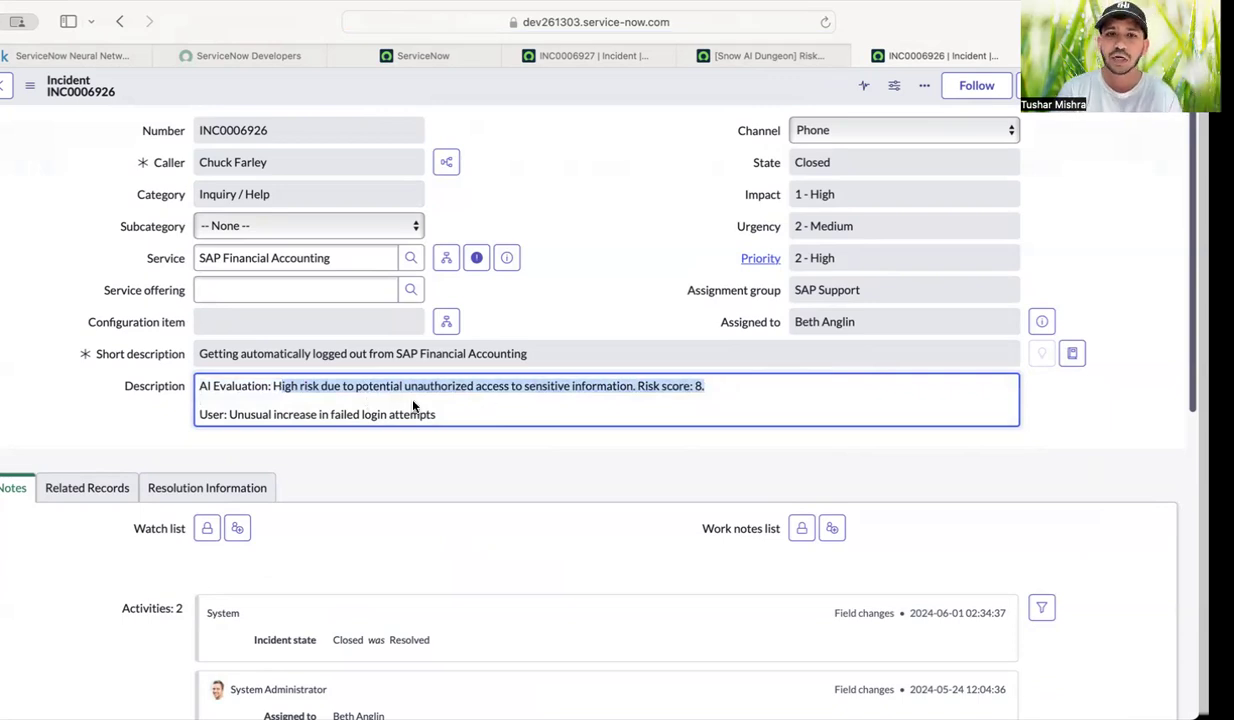
mouse_move(741, 389)
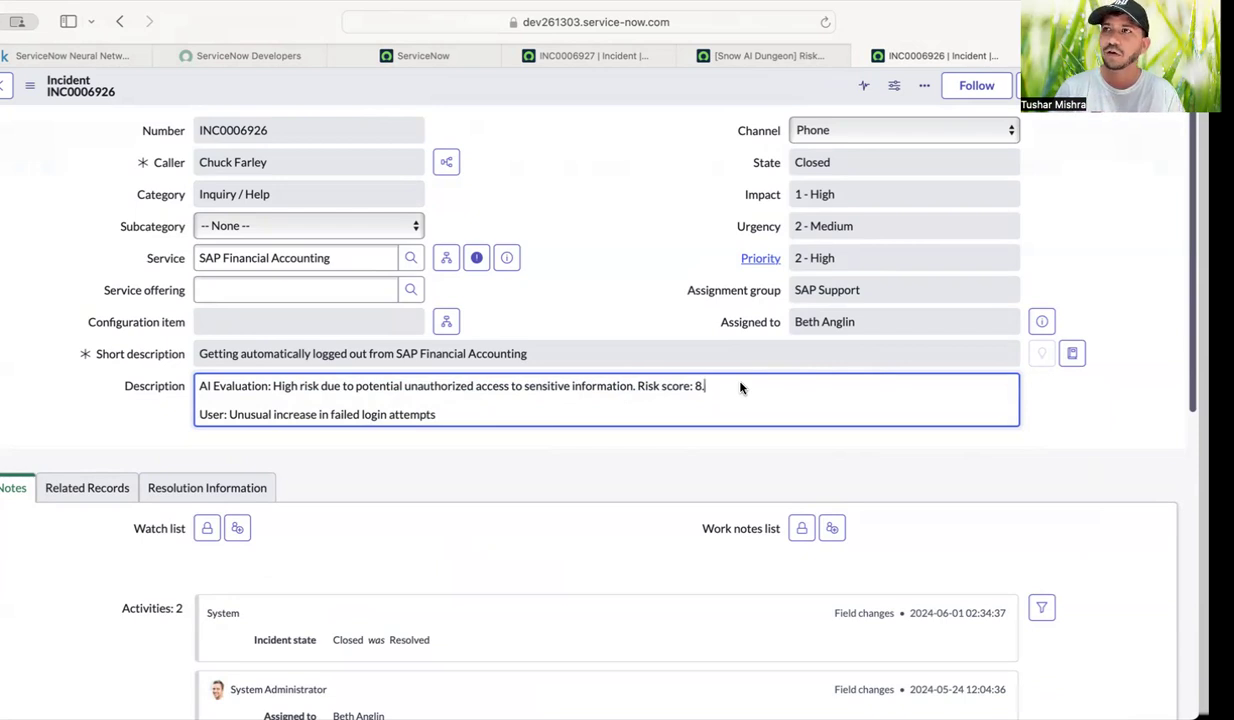
mouse_move(576, 268)
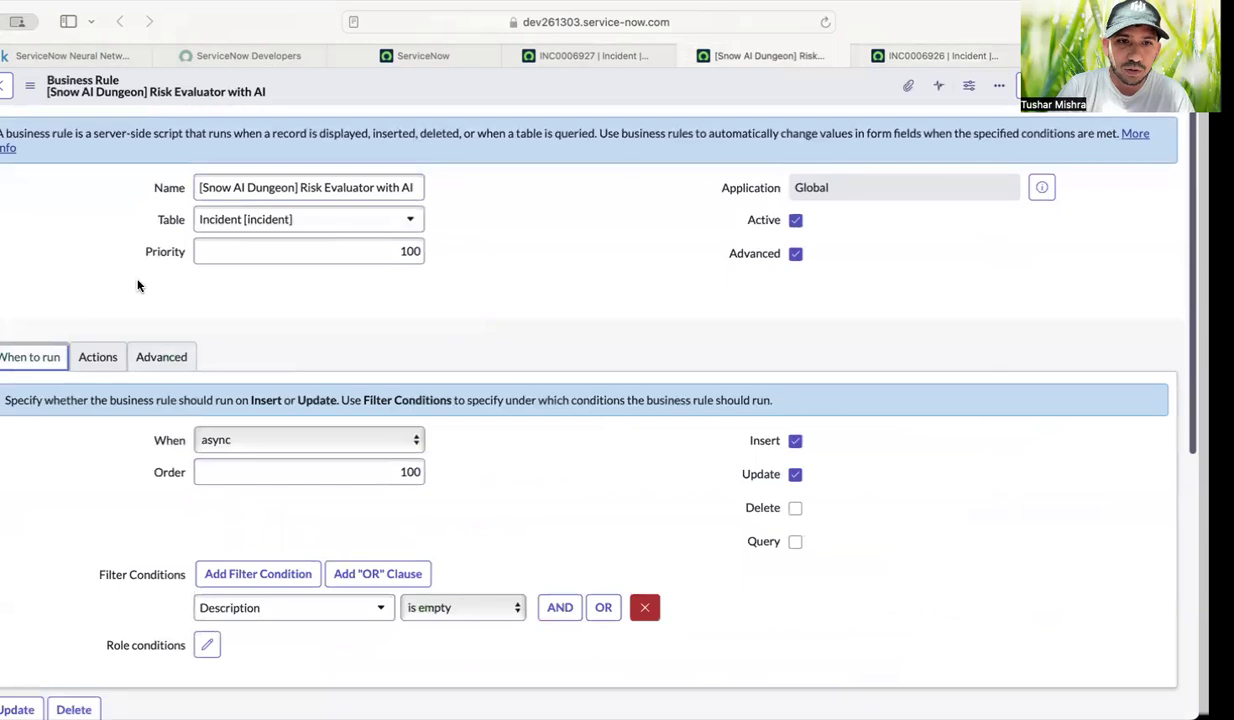
Check the INC0006926 description, then return to the Risk Evaluator rule and view its script.
scroll(down, 3)
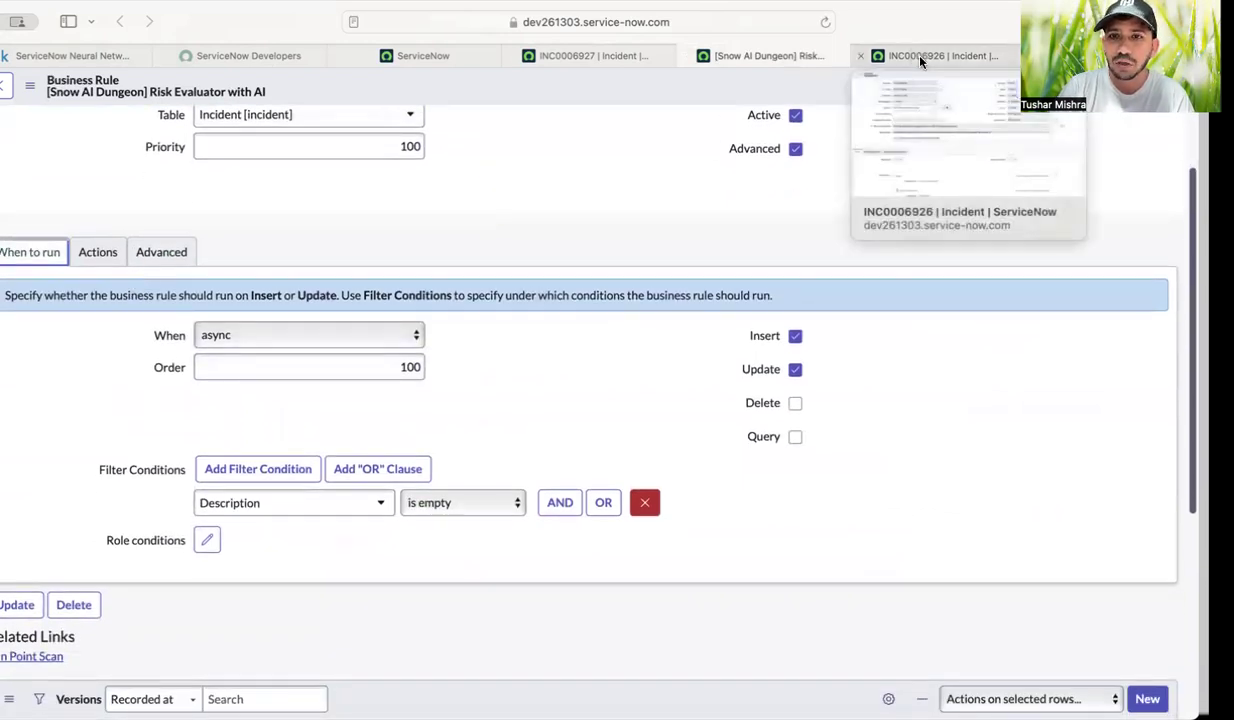
click(935, 55)
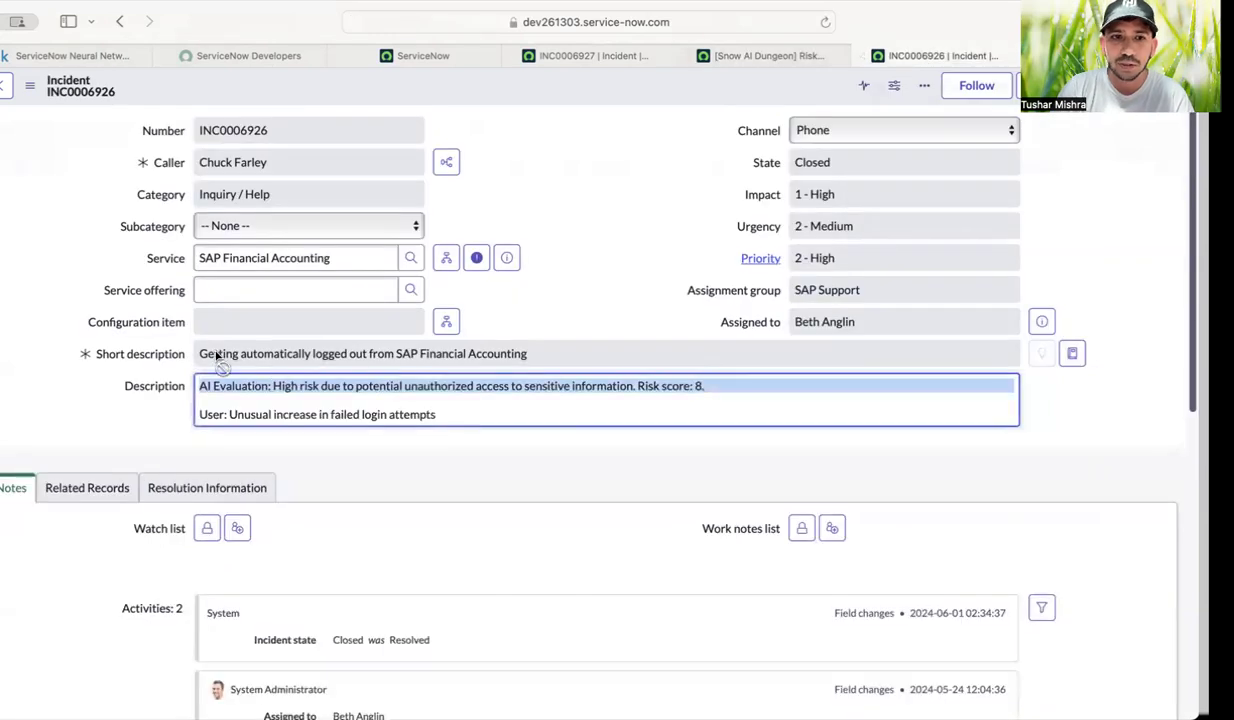
click(763, 55)
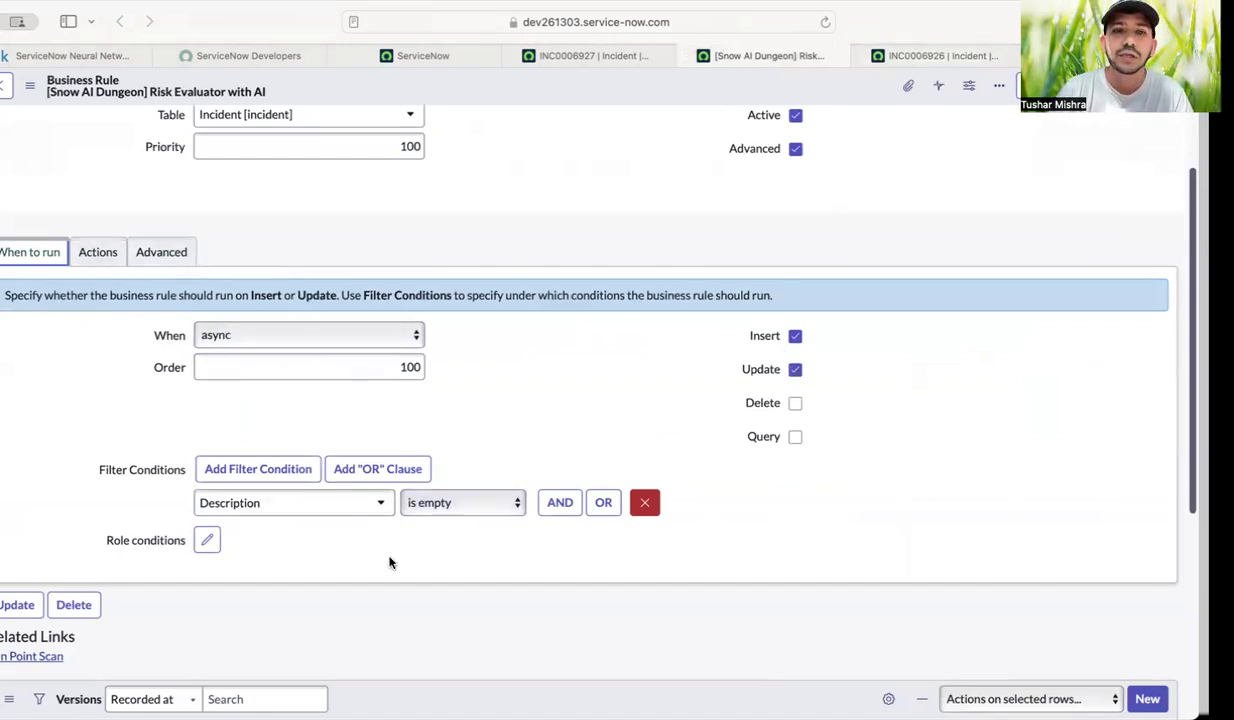
mouse_move(520, 322)
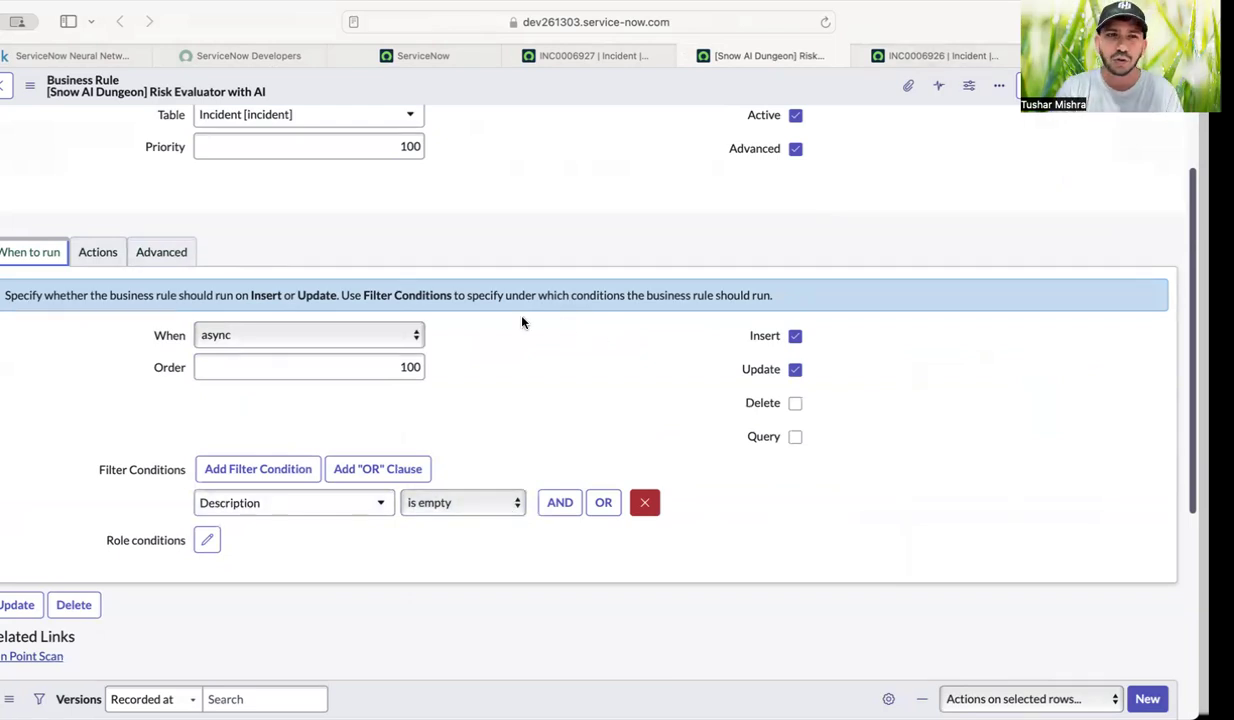
click(161, 251)
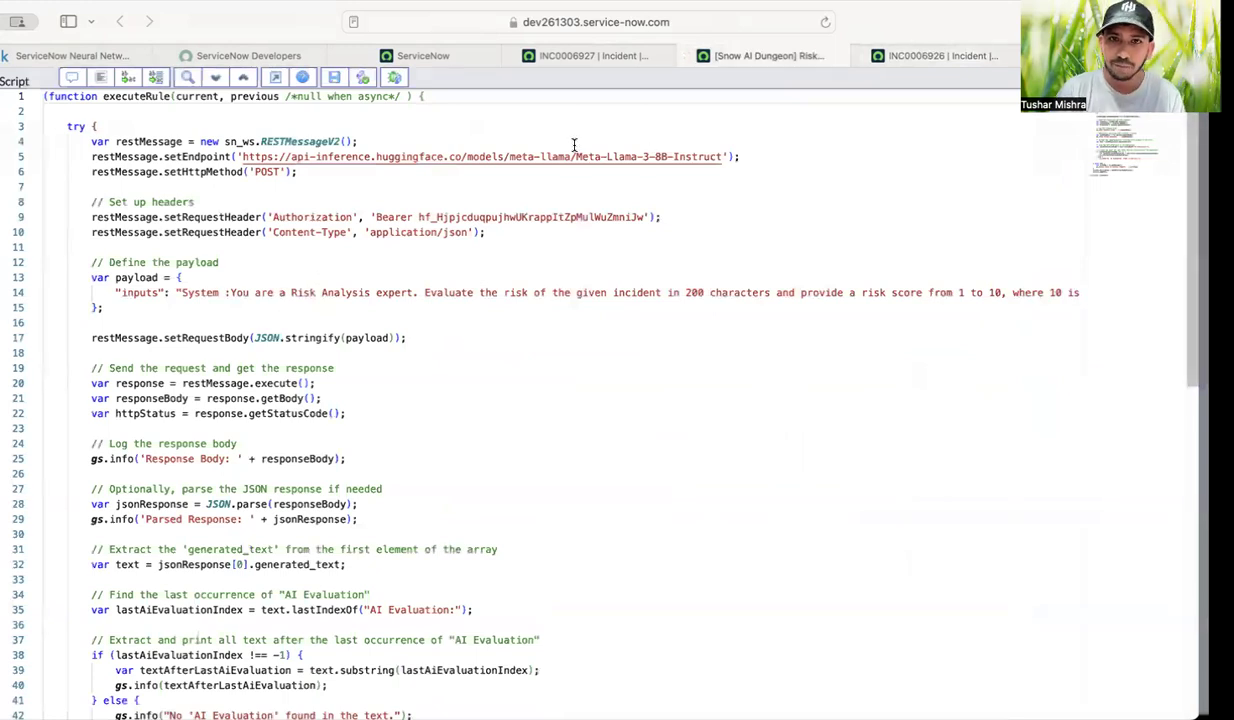
mouse_move(660, 157)
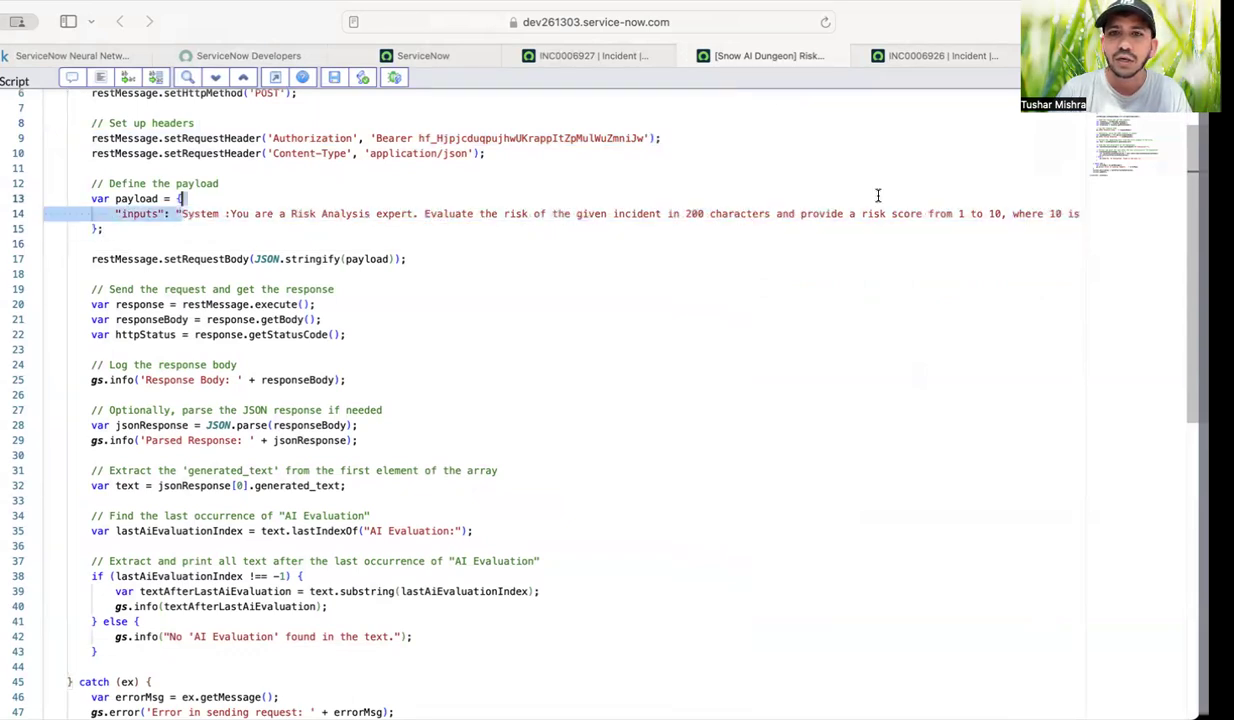
Split the long payload prompt across lines: risk-analyst instruction, phishing example, short description.
click(421, 213)
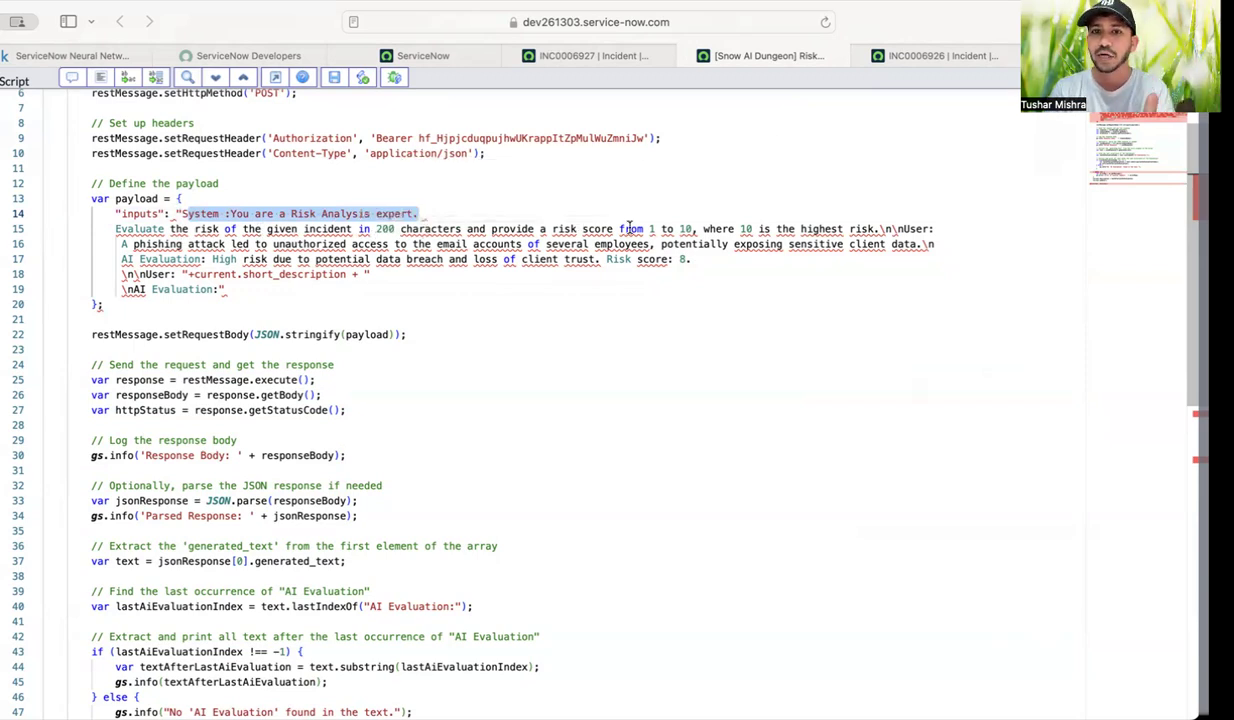
mouse_move(745, 228)
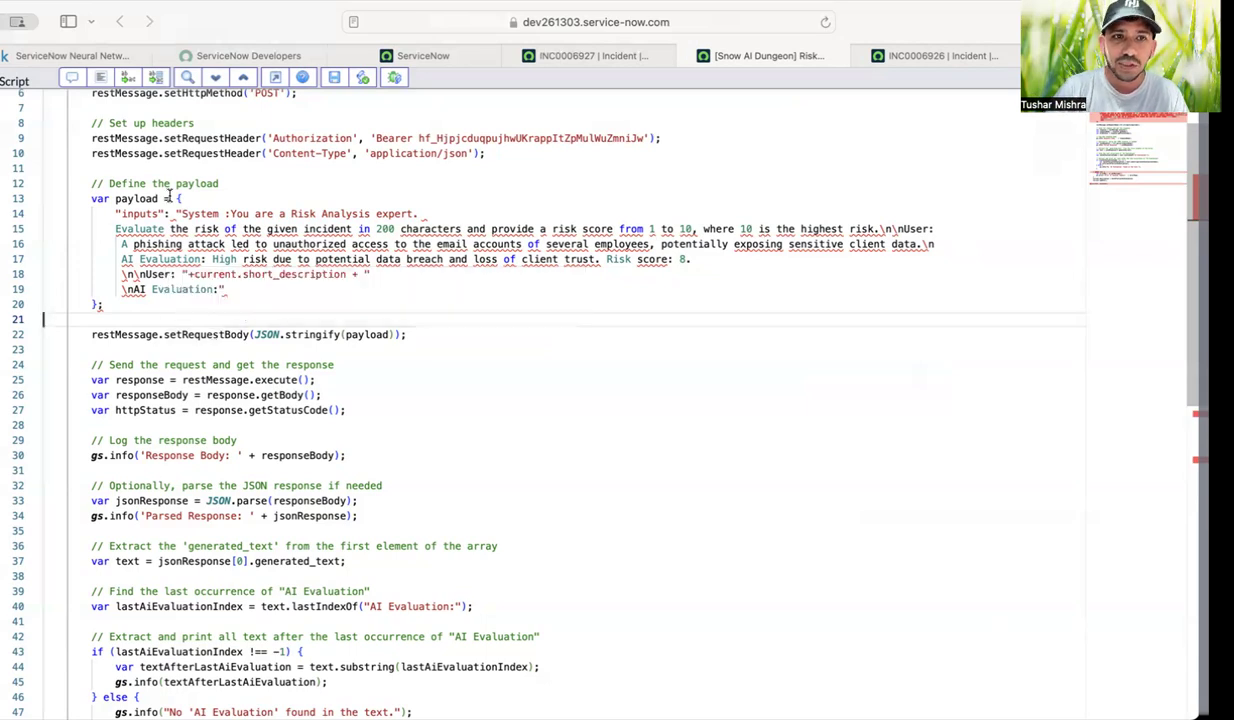
Scroll to the script's end and highlight textAfterLastAiEvaluation written into the description.
scroll(down, 3)
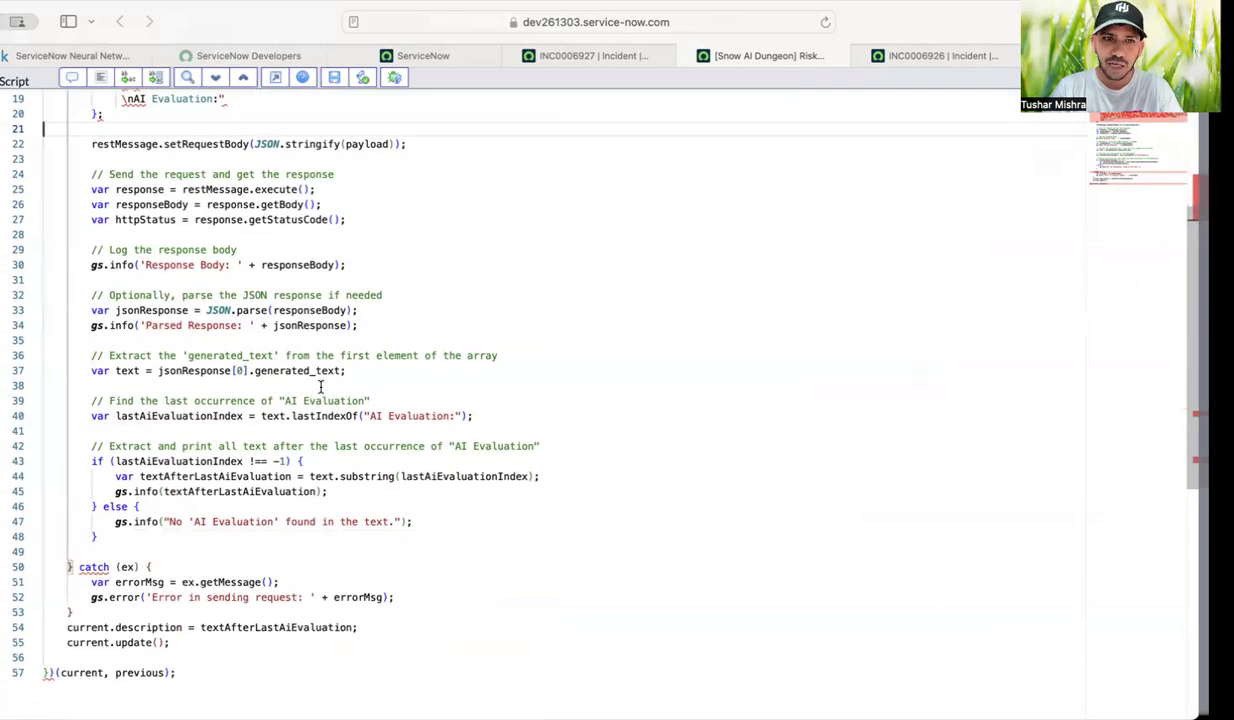
scroll(down, 3)
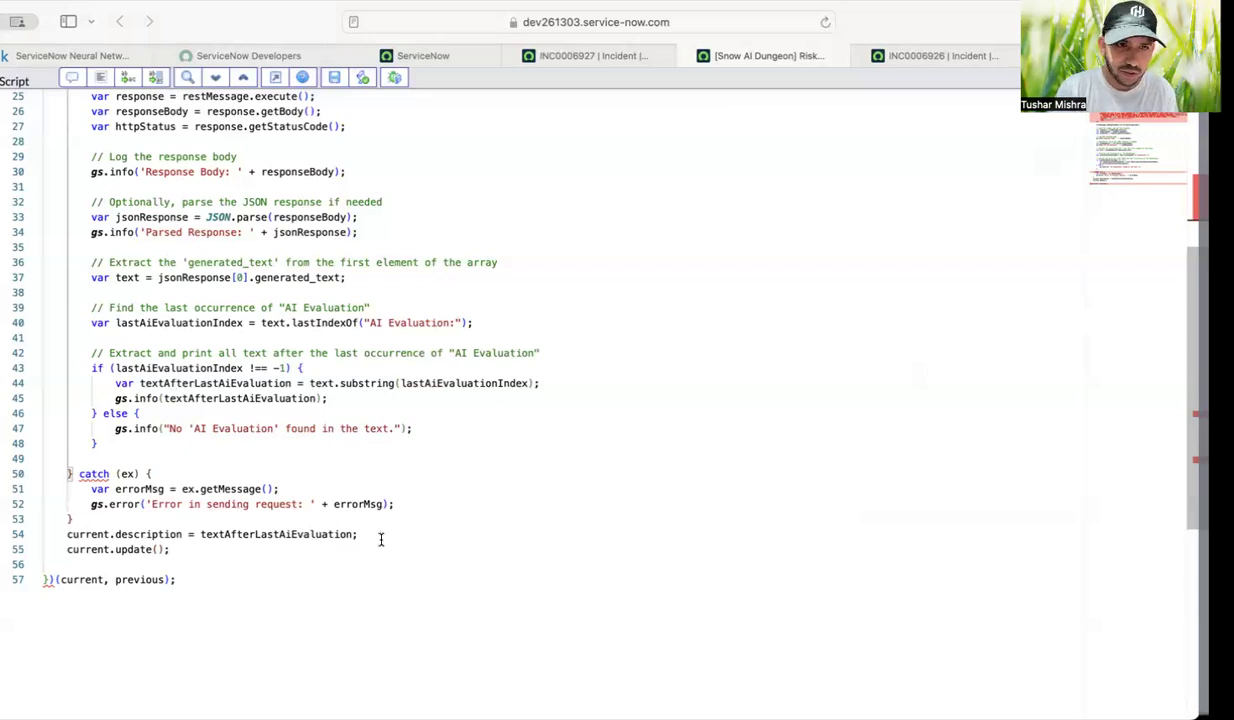
double_click(276, 533)
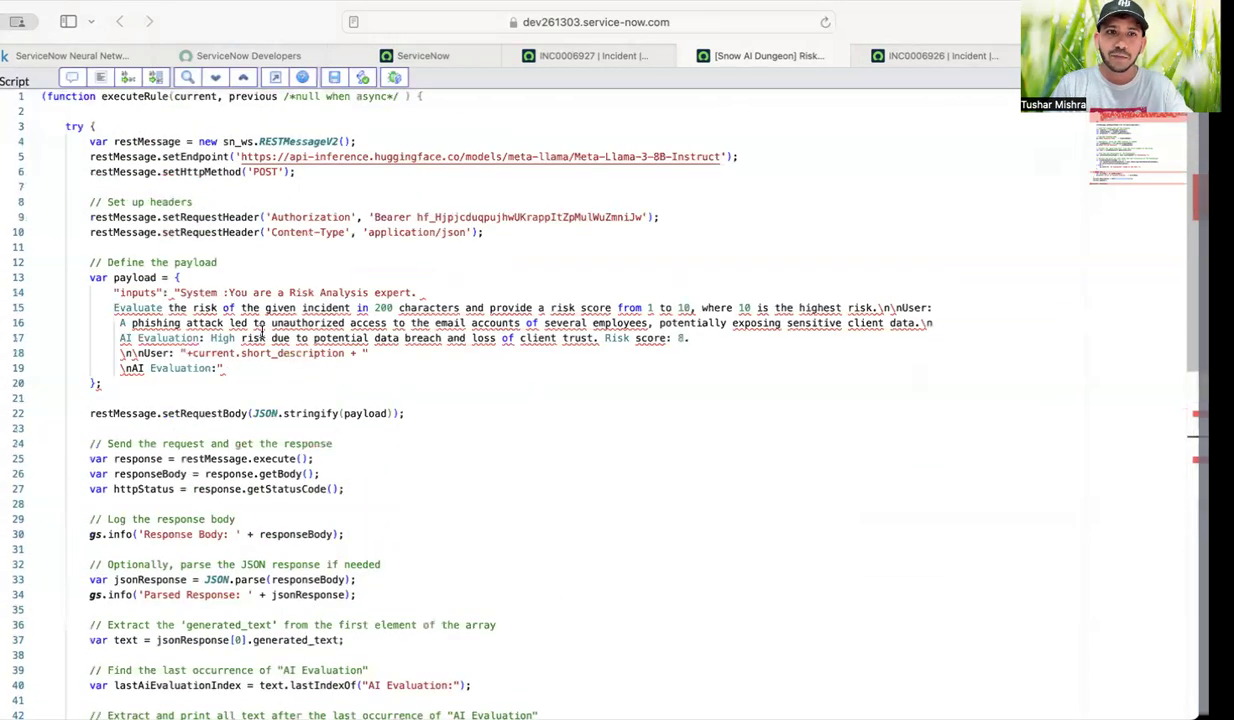
mouse_move(300, 397)
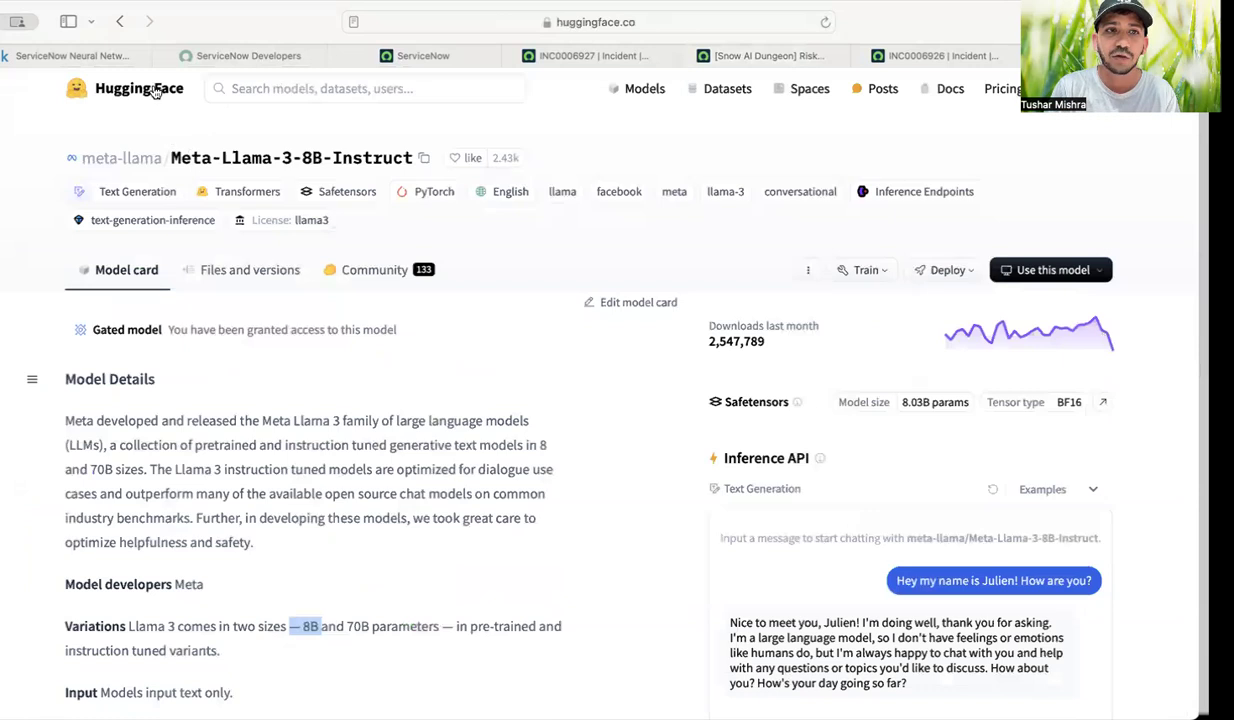
Search Hugging Face for 'code' from the home page, then dismiss the suggestions.
click(364, 93)
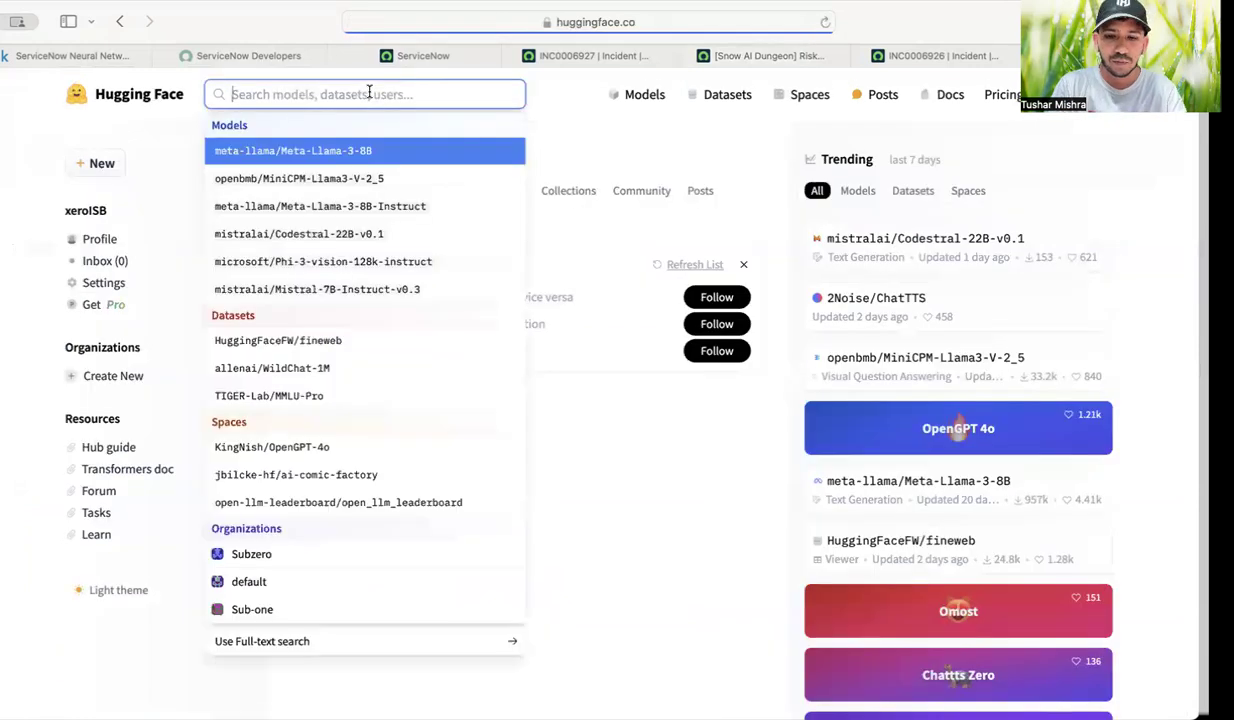
text(code)
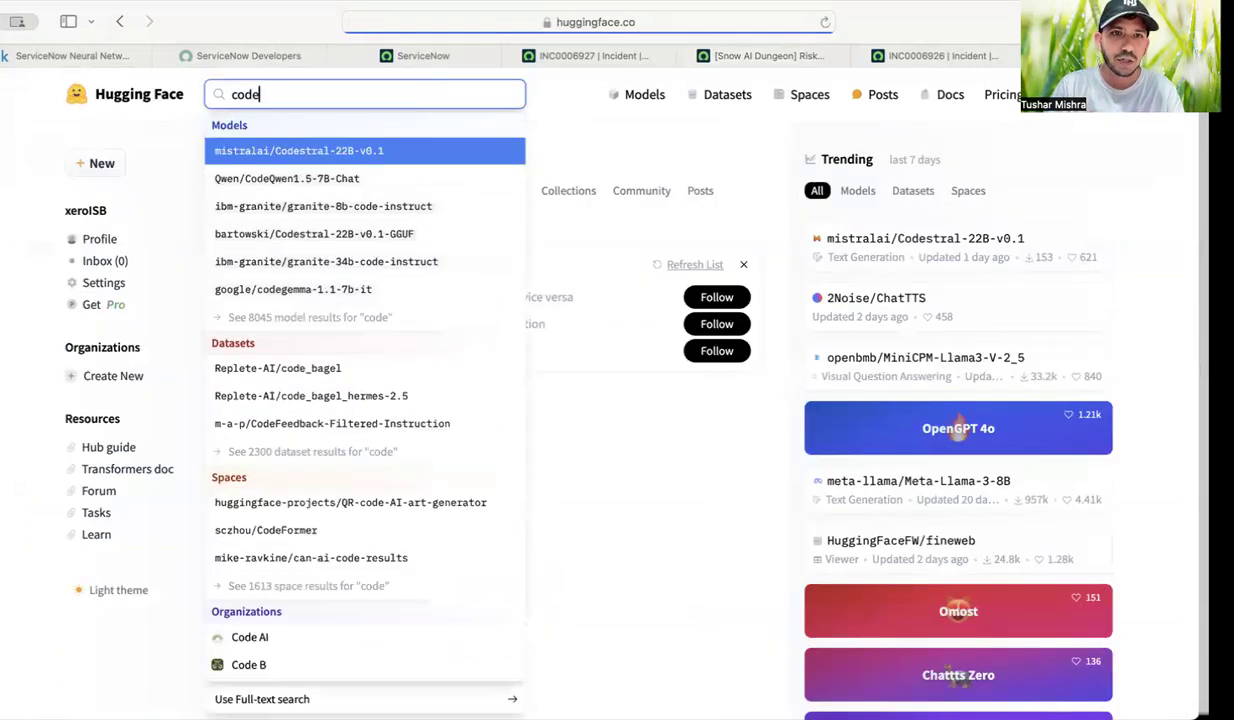
mouse_move(293, 192)
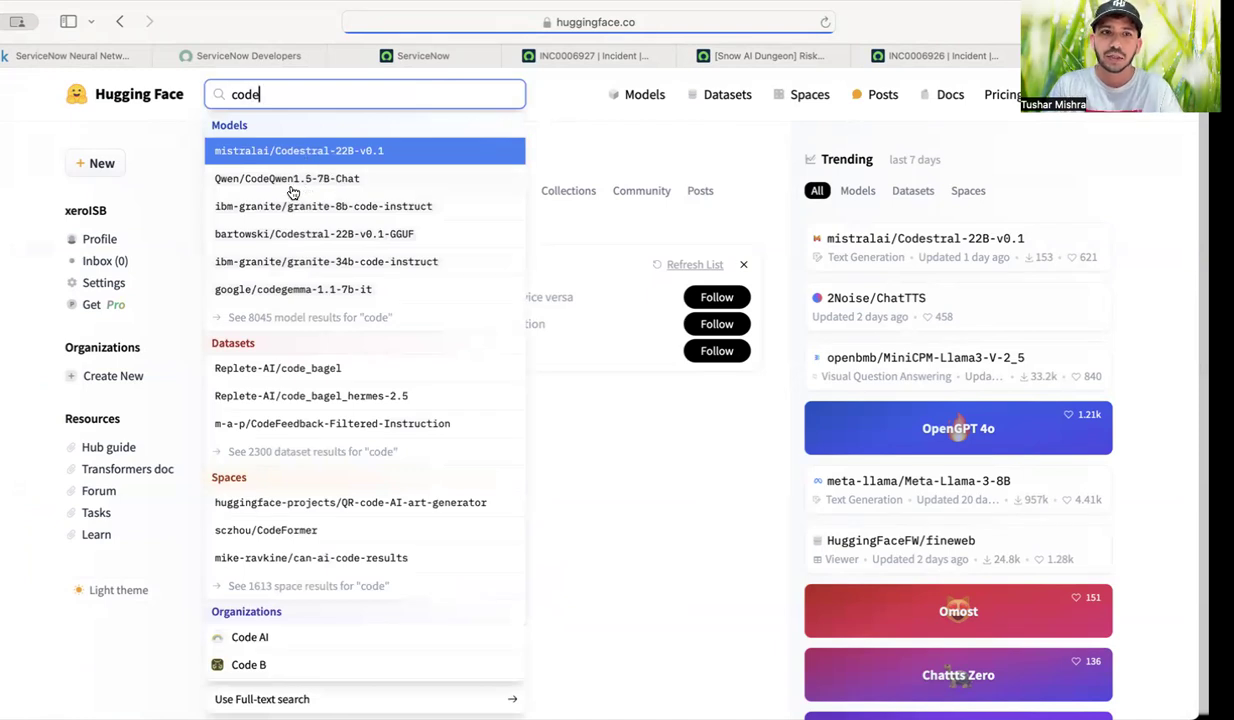
mouse_move(413, 218)
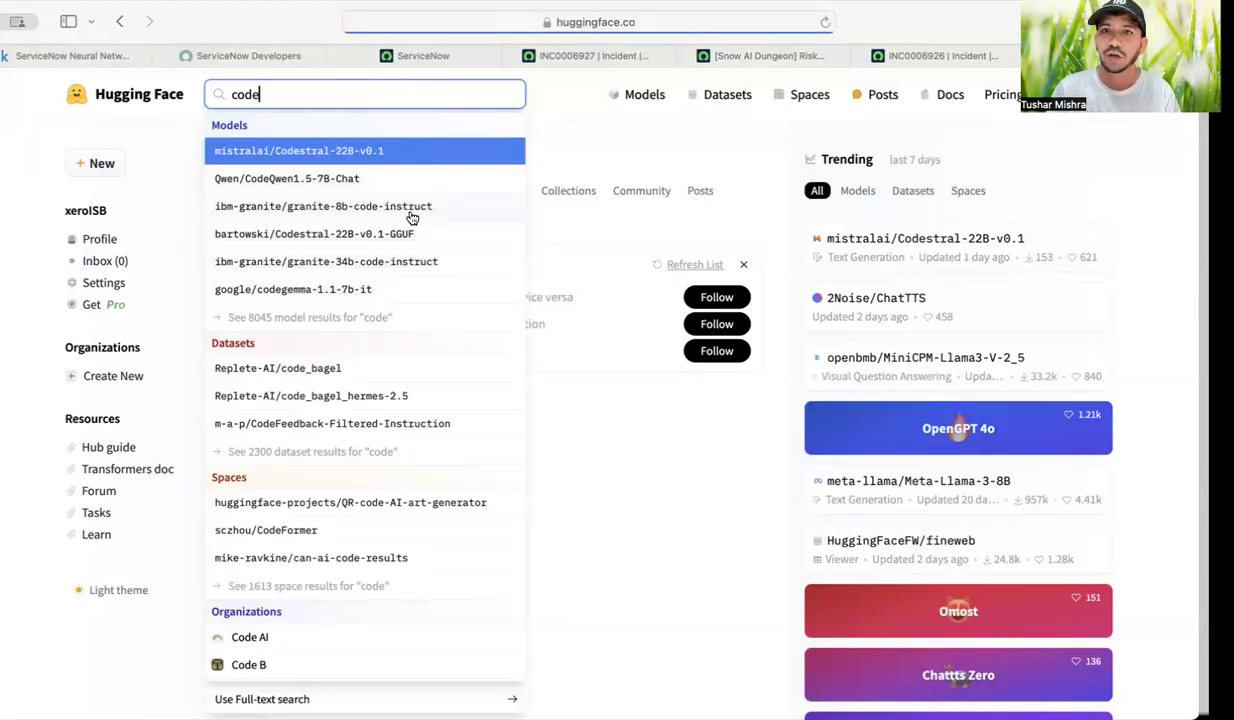
mouse_move(645, 450)
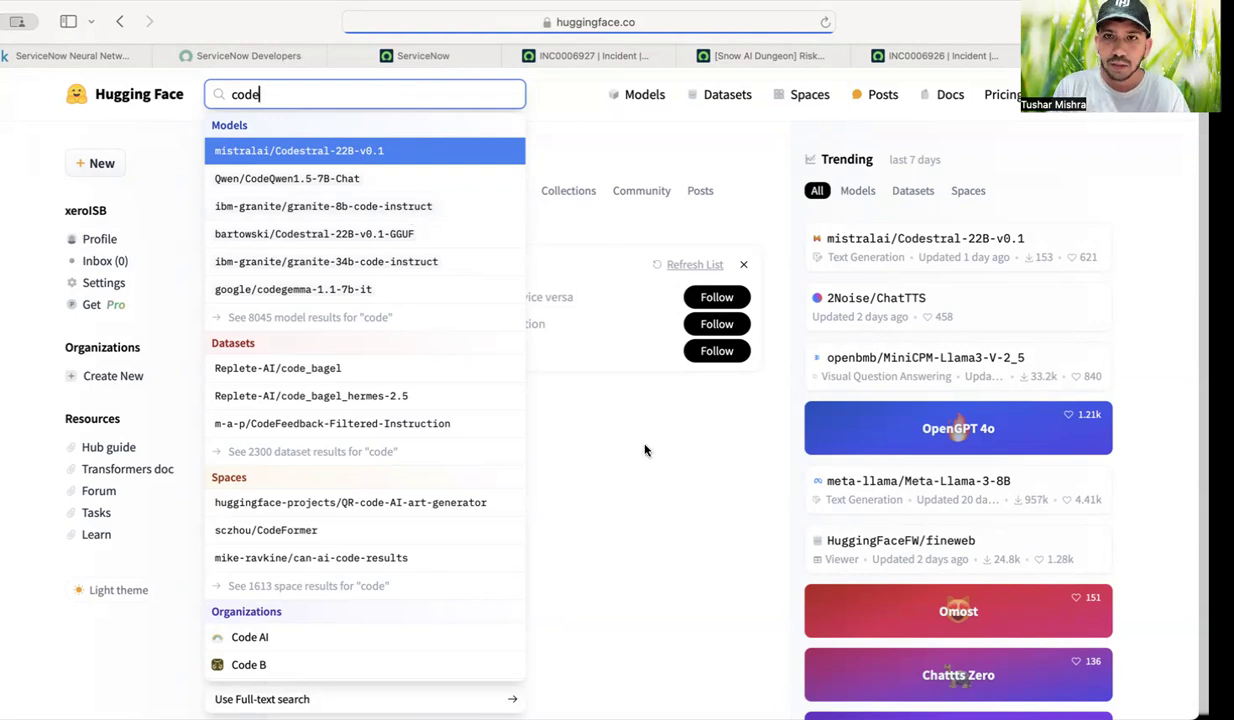
click(760, 55)
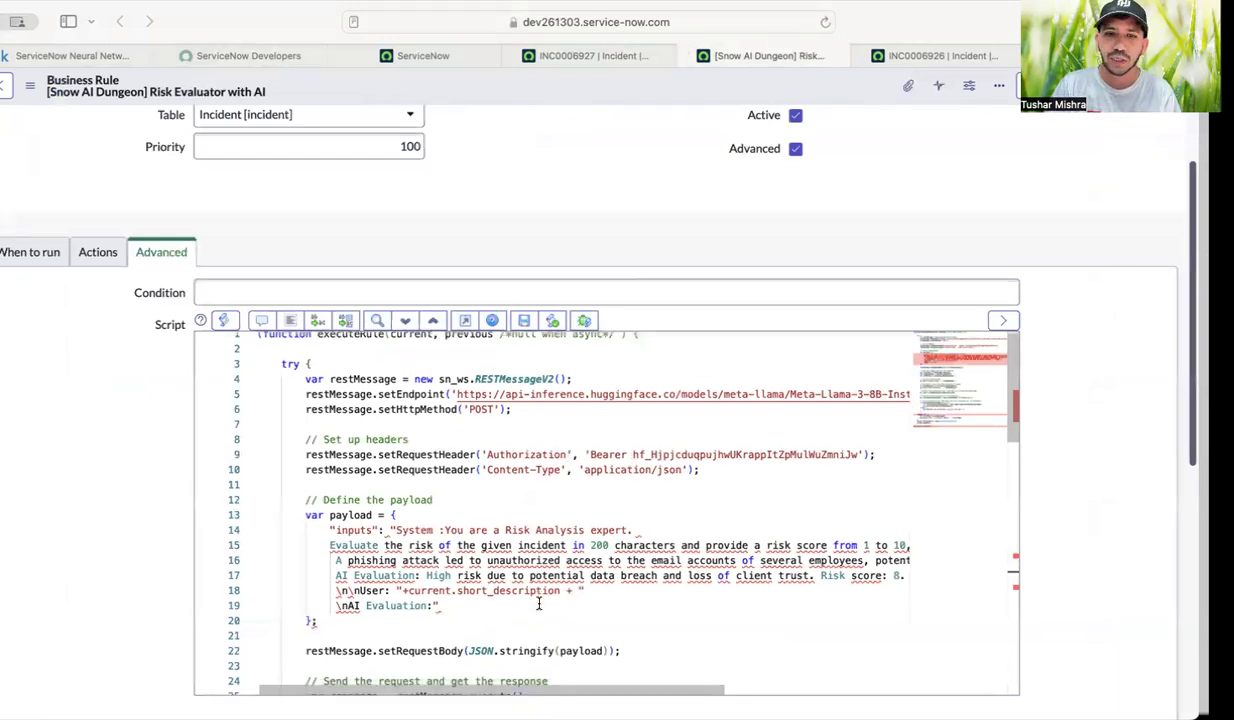
scroll(down, 3)
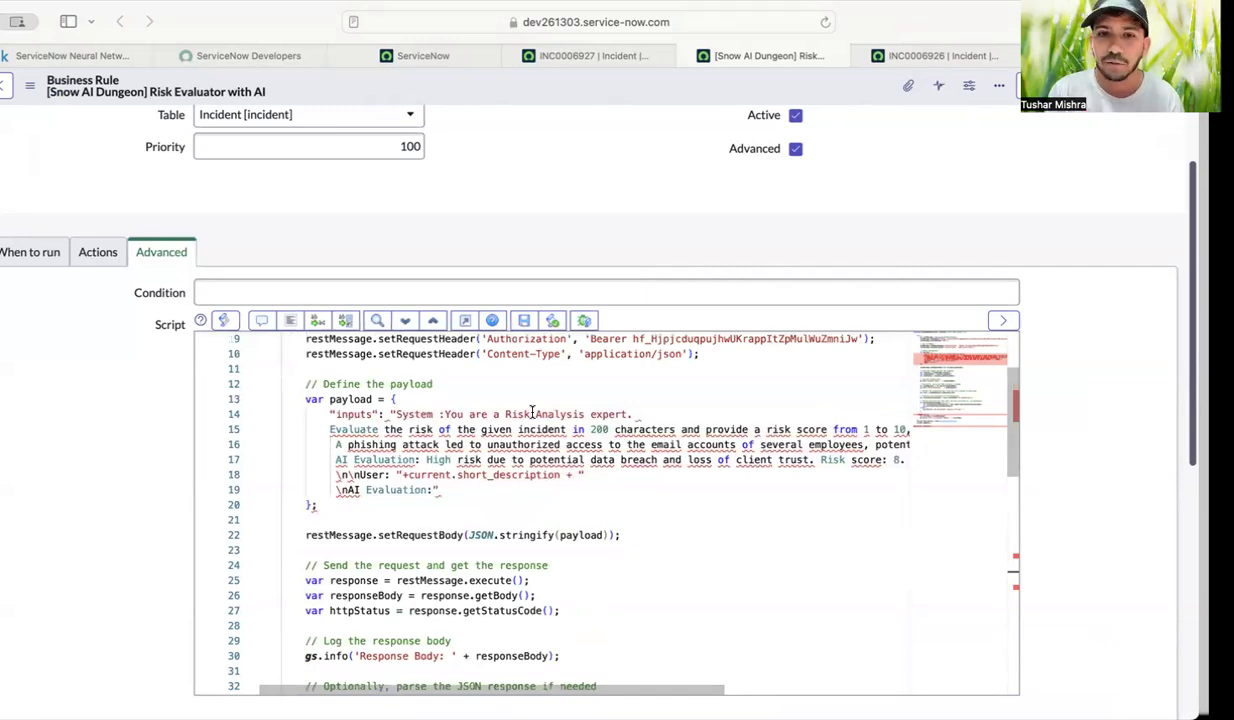
scroll(down, 3)
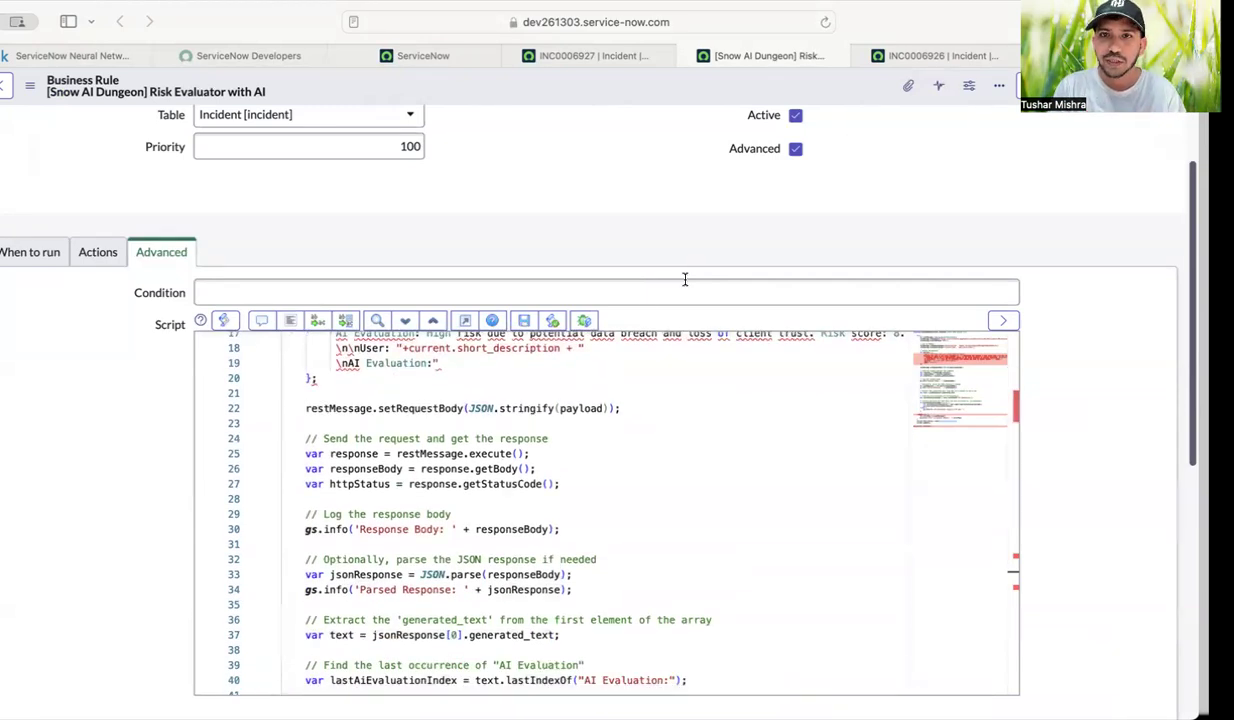
mouse_move(698, 276)
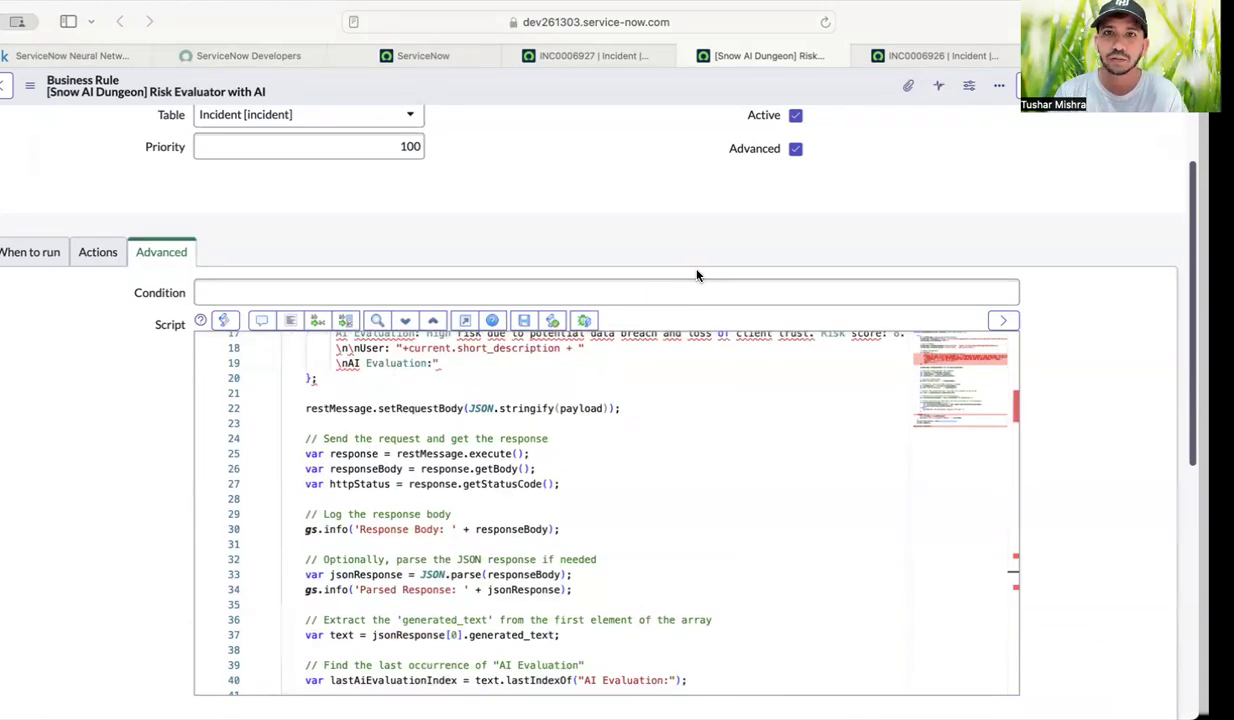